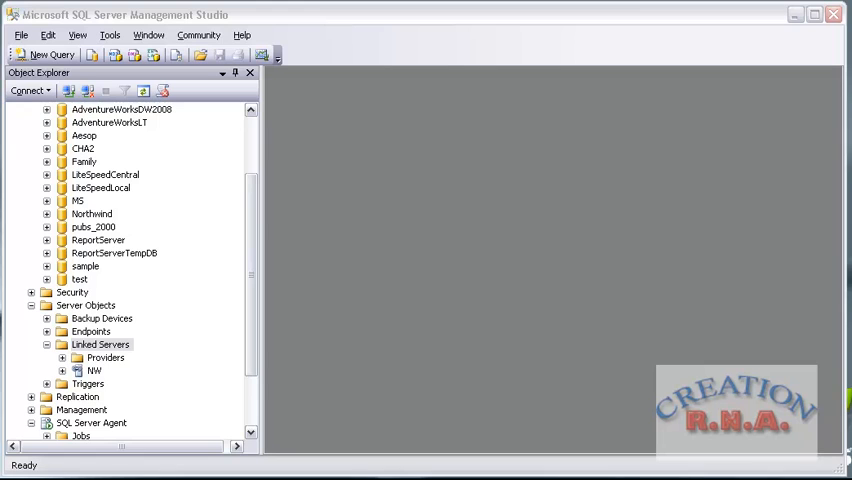
pyautogui.moveTo(105, 309)
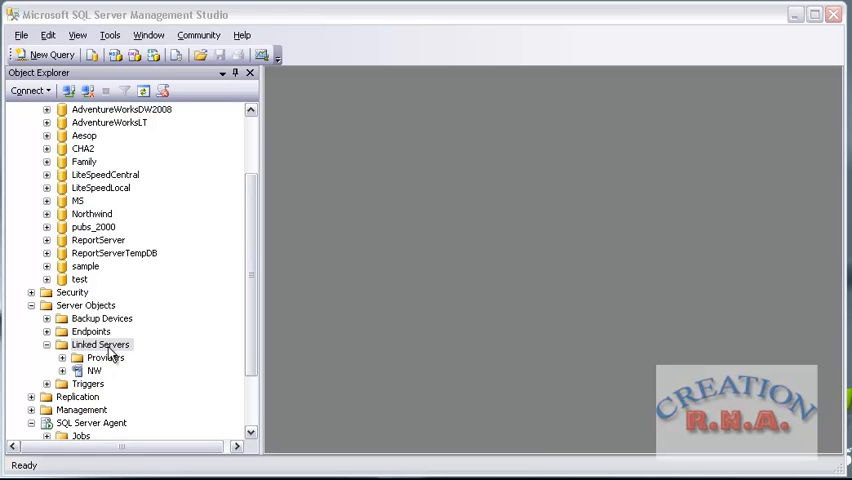
pyautogui.moveTo(265, 302)
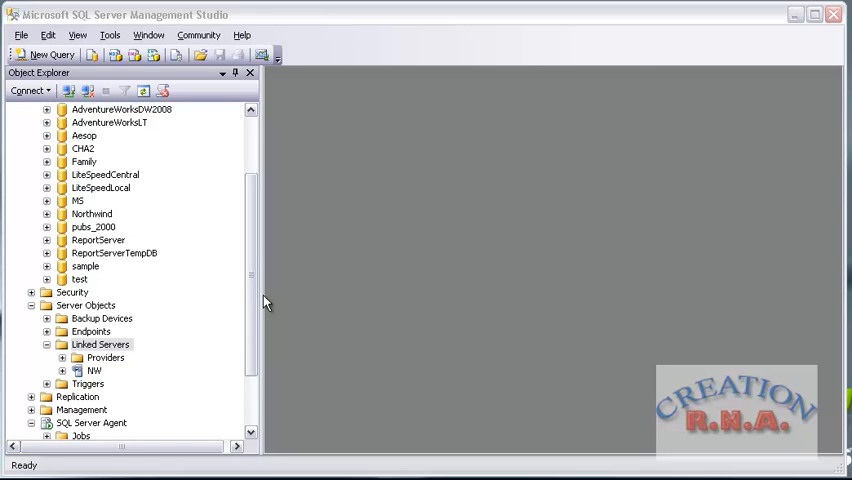
# - Bring up the Linked Servers folder's context menu in Object Explorer to add a new linked server
pyautogui.scroll(3)
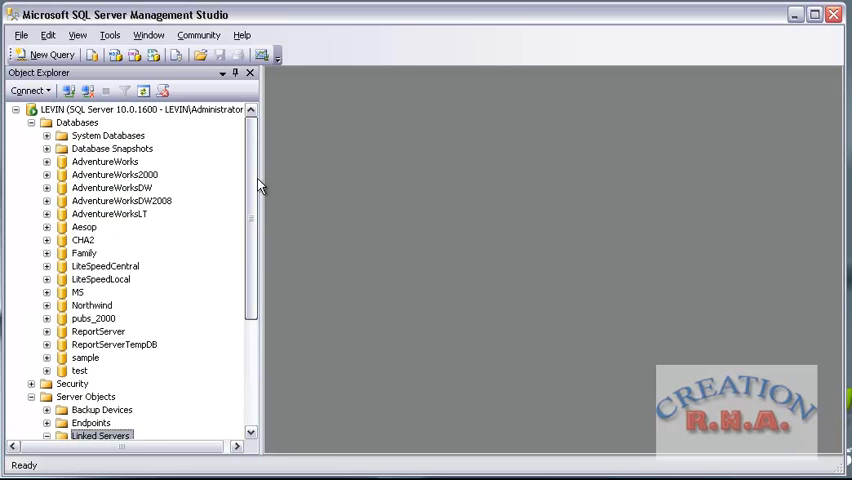
pyautogui.scroll(-3)
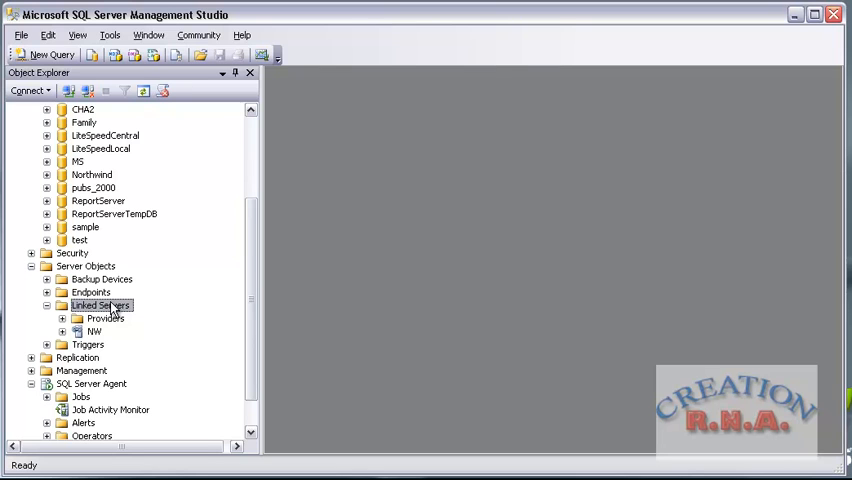
pyautogui.rightClick(100, 305)
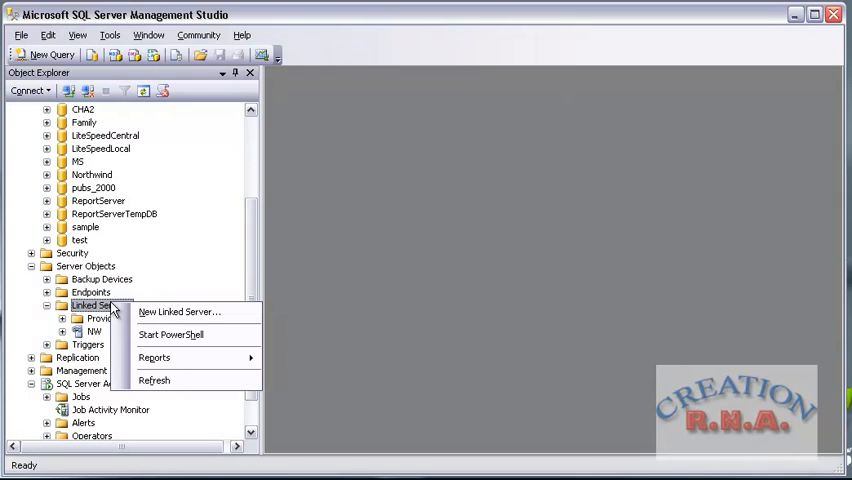
pyautogui.moveTo(170, 328)
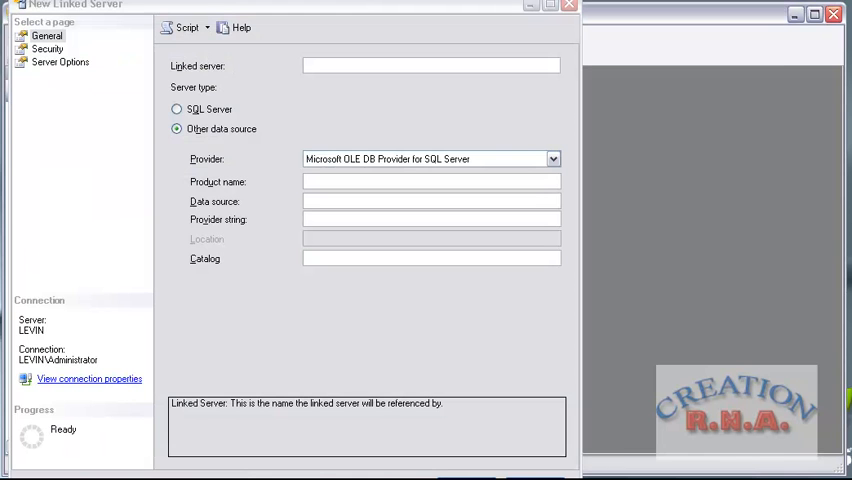
pyautogui.moveTo(262, 221)
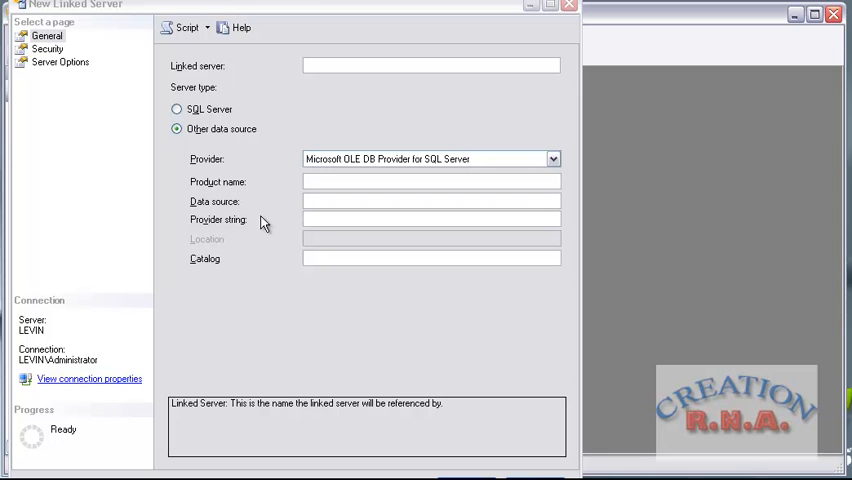
pyautogui.moveTo(311, 9)
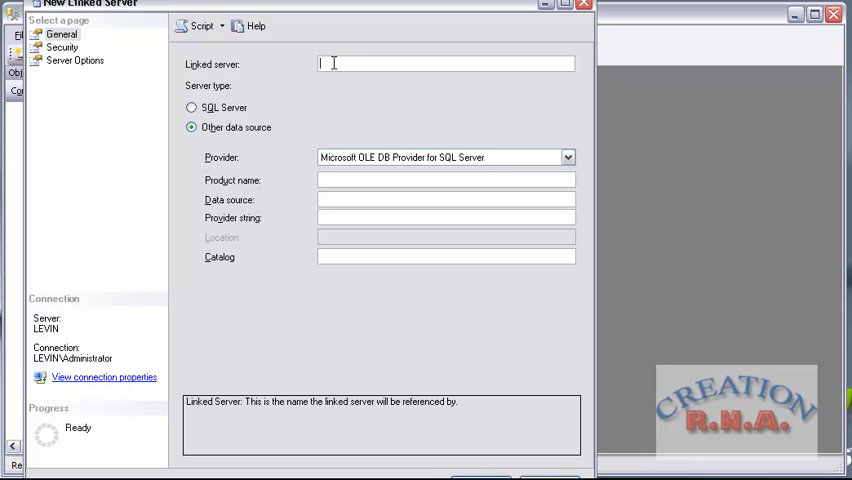
# - Name the linked server MS_ACCESS_NORTHWIND and choose the Microsoft Jet 4.0 OLE DB Provider
pyautogui.write('MS_ACCESS')
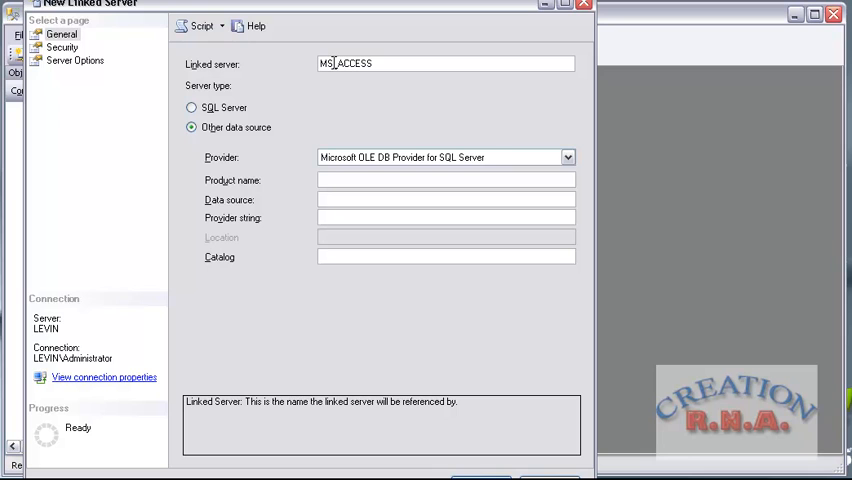
pyautogui.write('_N')
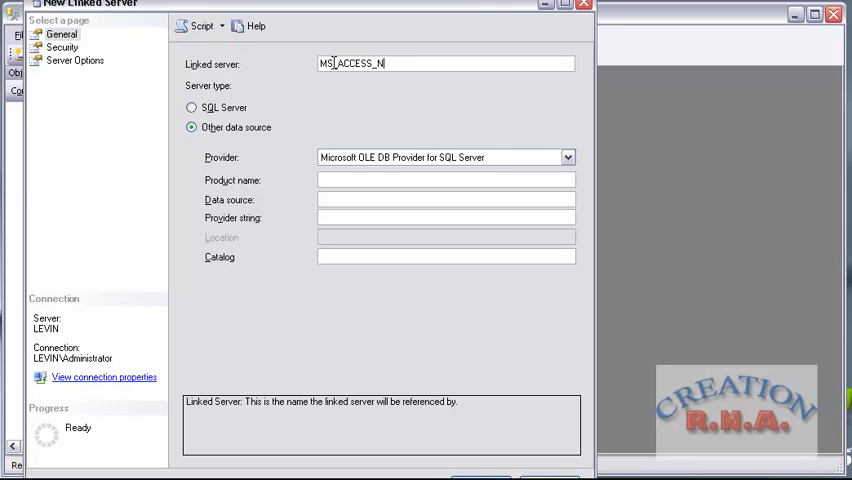
pyautogui.write('ORT')
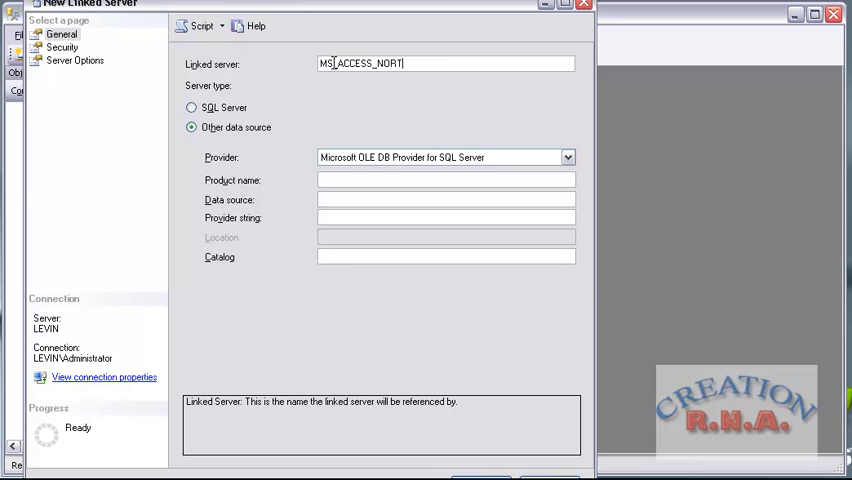
pyautogui.write('HWIND')
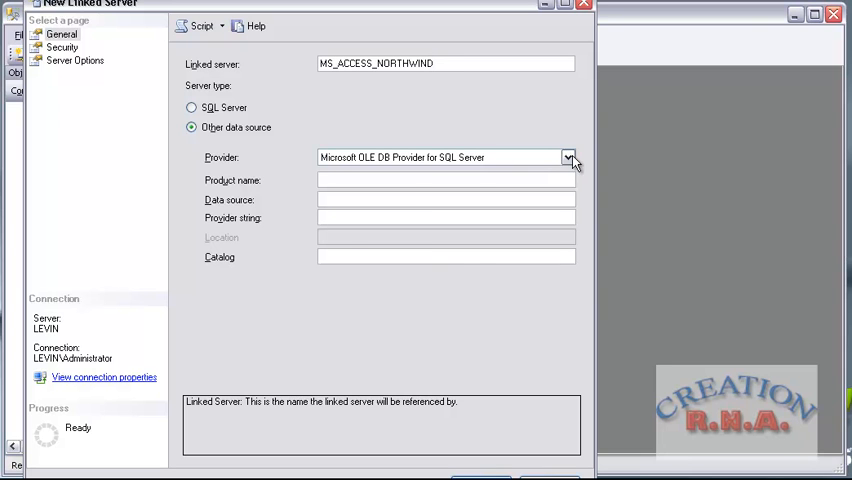
pyautogui.click(568, 157)
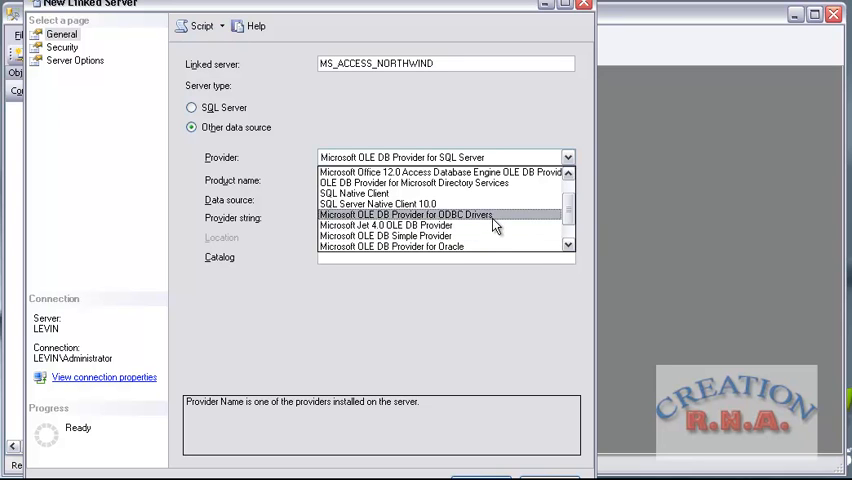
pyautogui.click(386, 225)
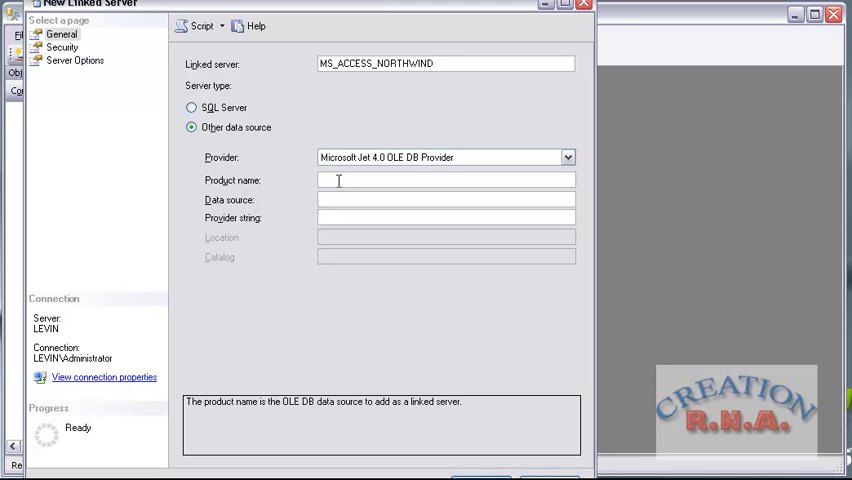
# - Enter product name ACCESS and data source C:\NORTHWIND.MDB, then view the Security page
pyautogui.write('ACCES')
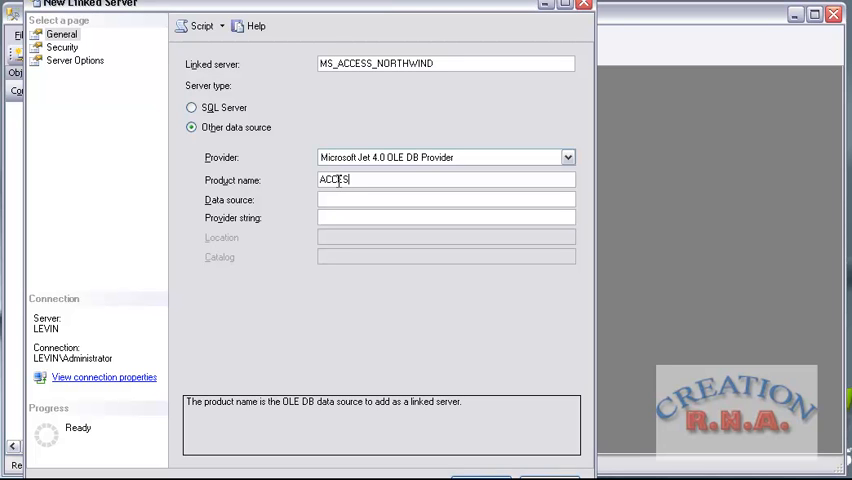
pyautogui.write('S')
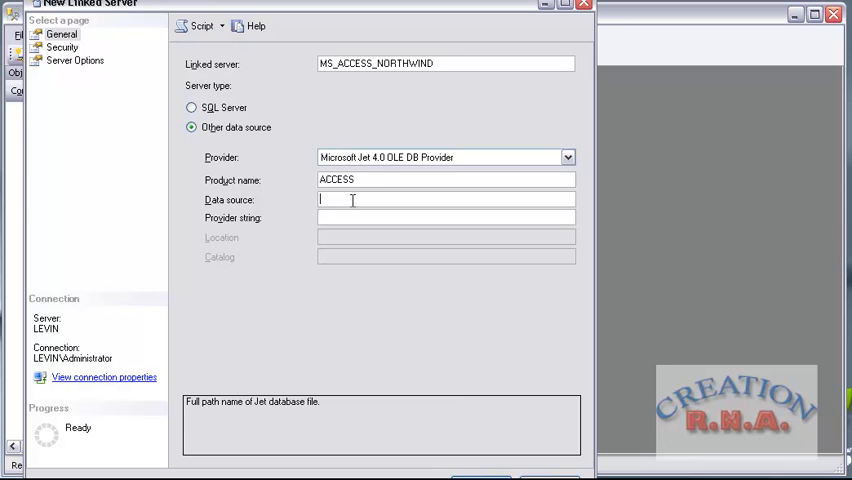
pyautogui.write('C:\\')
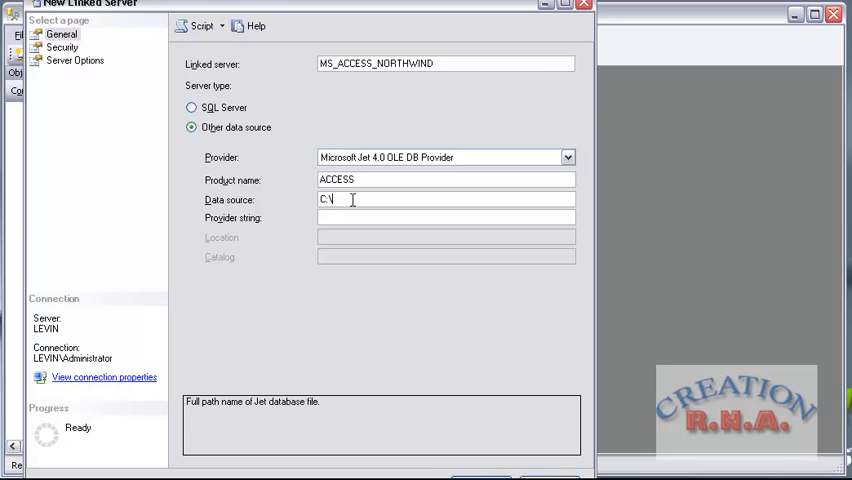
pyautogui.write('NO')
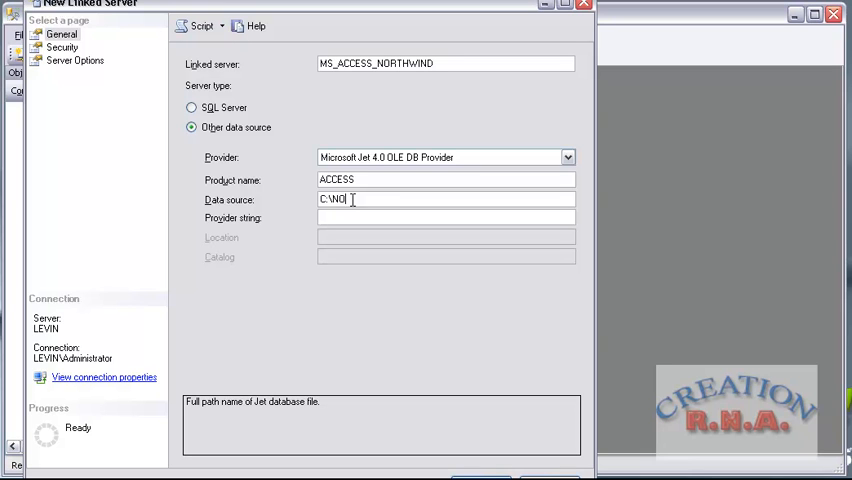
pyautogui.write('RTHWI')
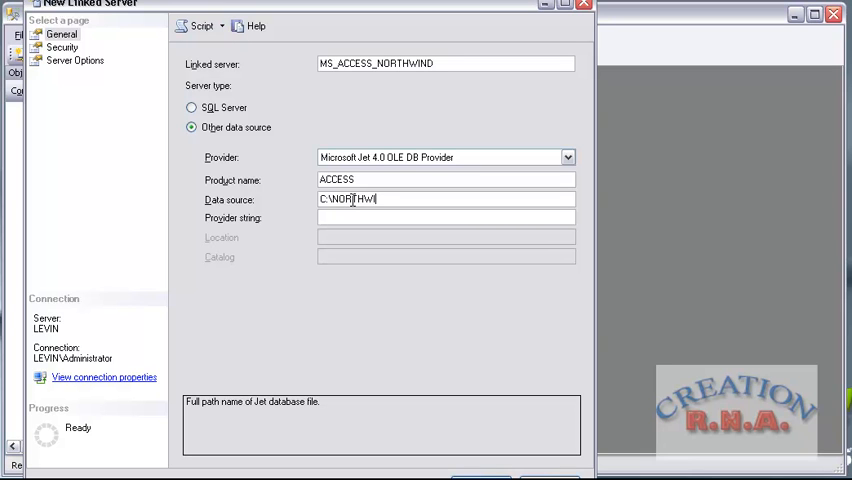
pyautogui.write('IND.M')
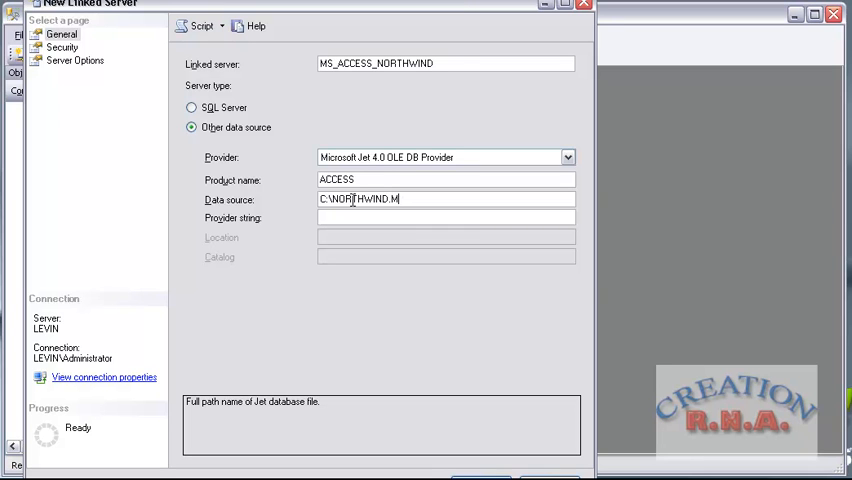
pyautogui.write('DB')
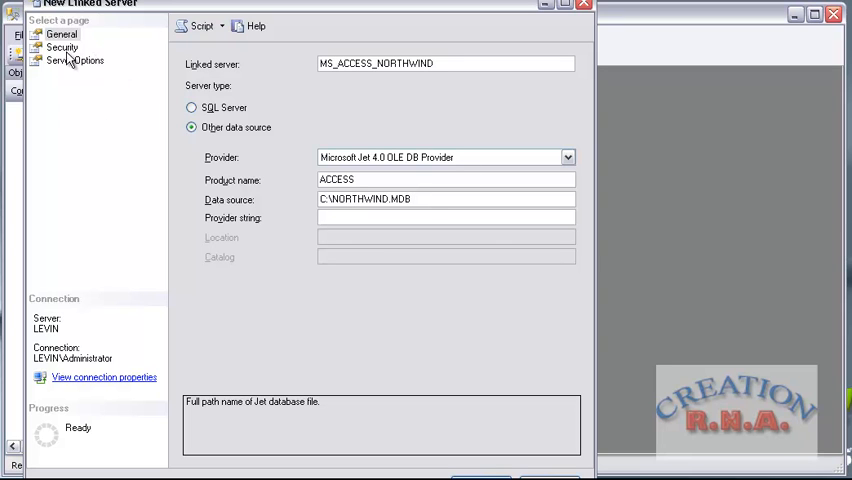
pyautogui.click(62, 47)
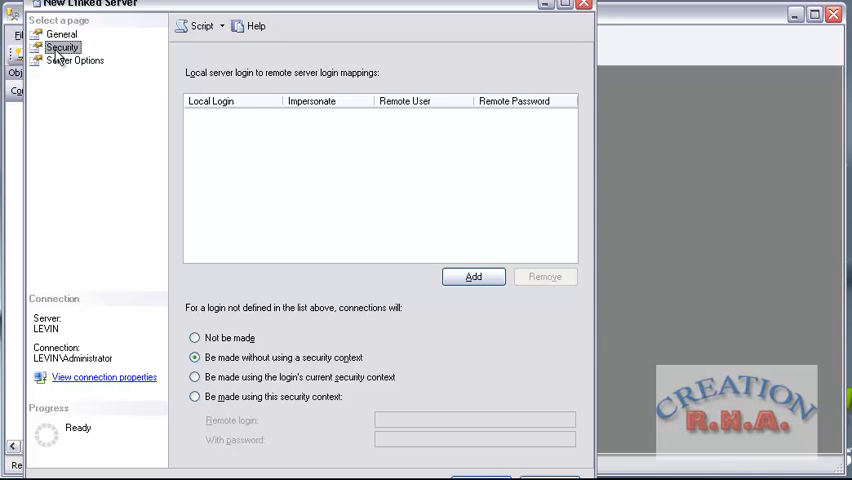
pyautogui.moveTo(65, 65)
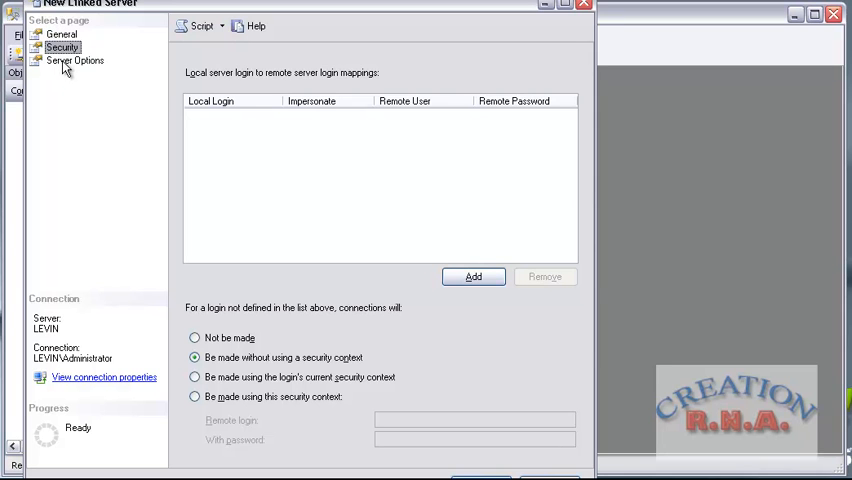
# - Show the Server Options page with defaults such as Data Access True
pyautogui.click(75, 61)
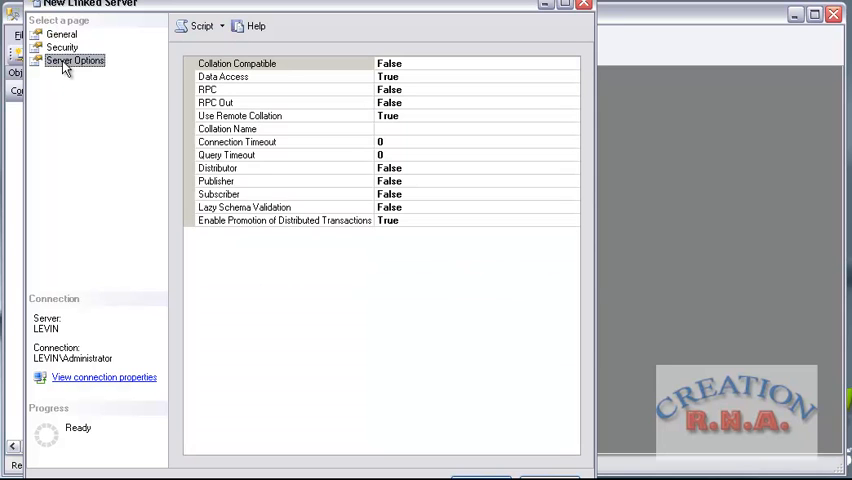
pyautogui.moveTo(508, 92)
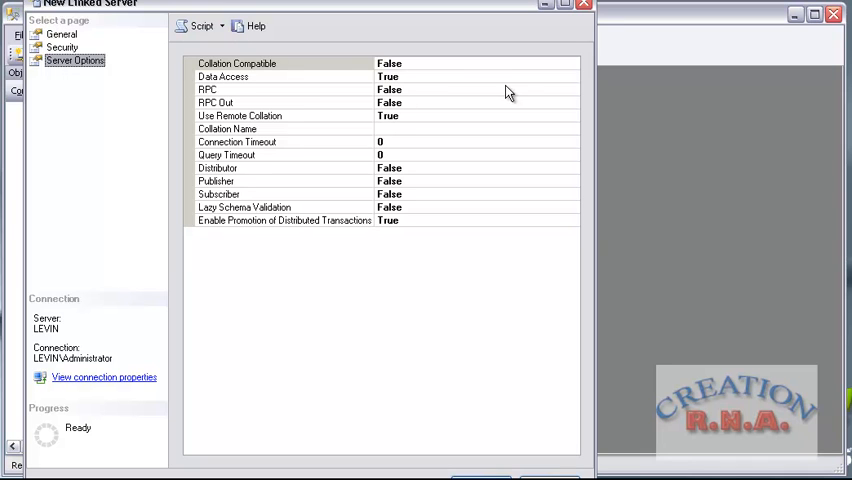
pyautogui.moveTo(299, 66)
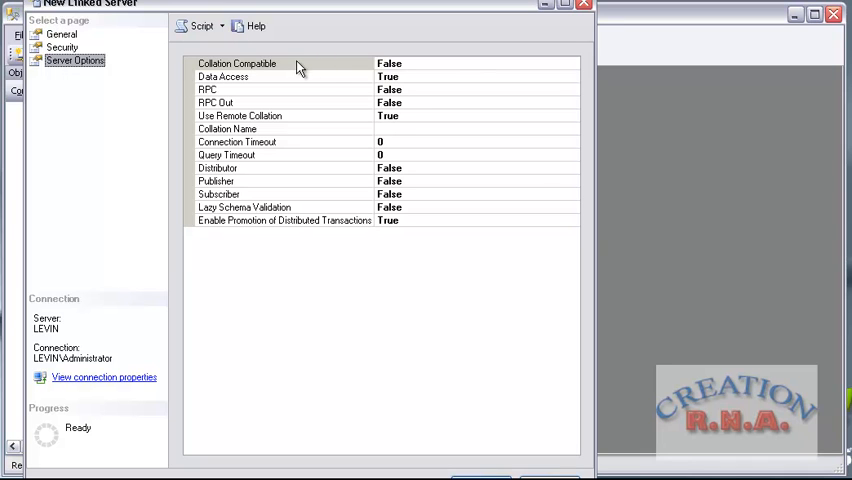
pyautogui.moveTo(438, 67)
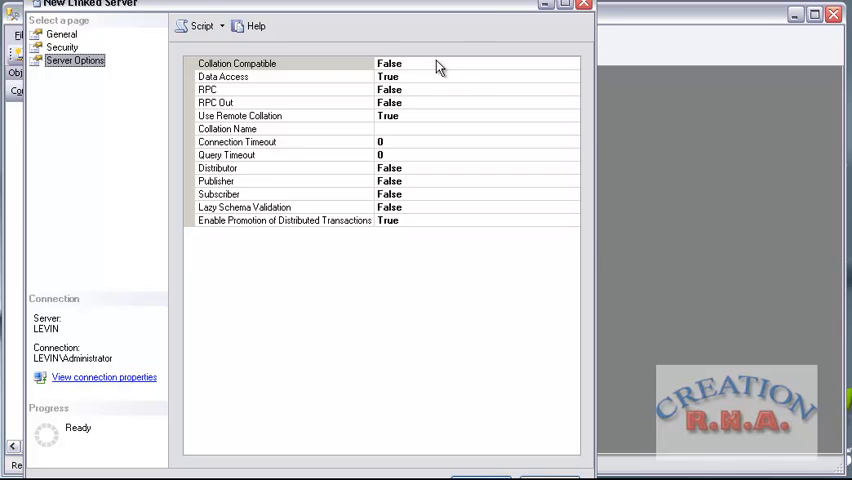
pyautogui.moveTo(452, 72)
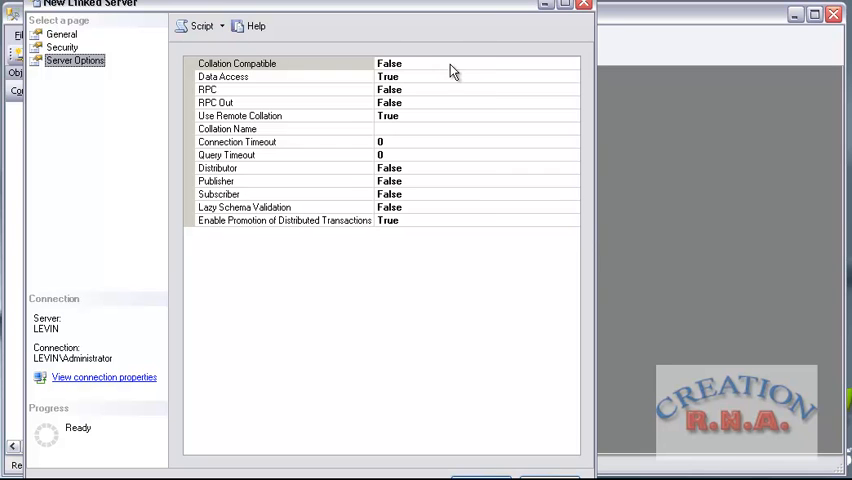
pyautogui.moveTo(480, 50)
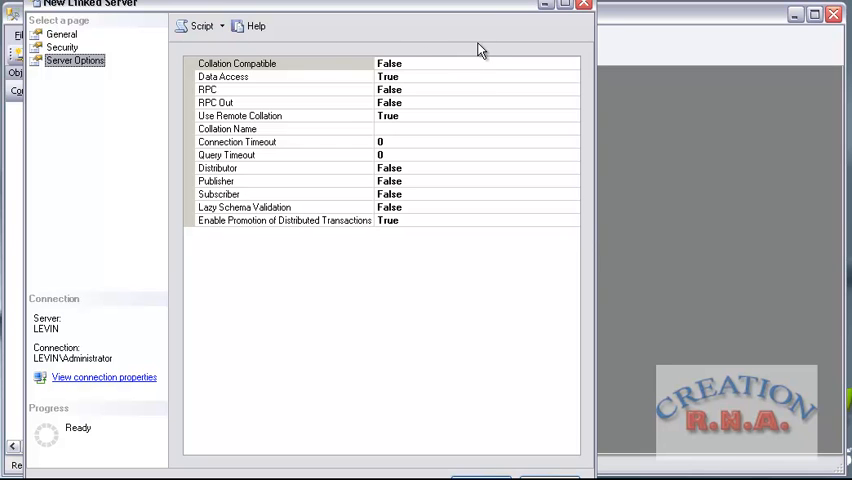
pyautogui.moveTo(265, 60)
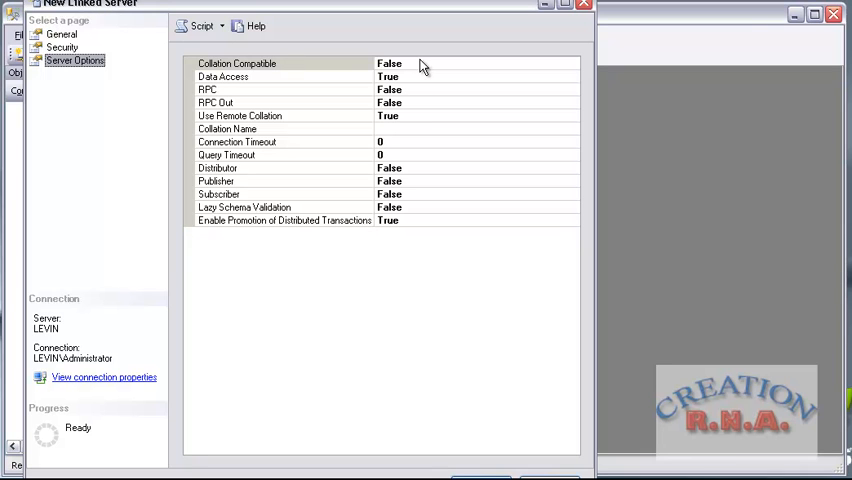
pyautogui.moveTo(360, 62)
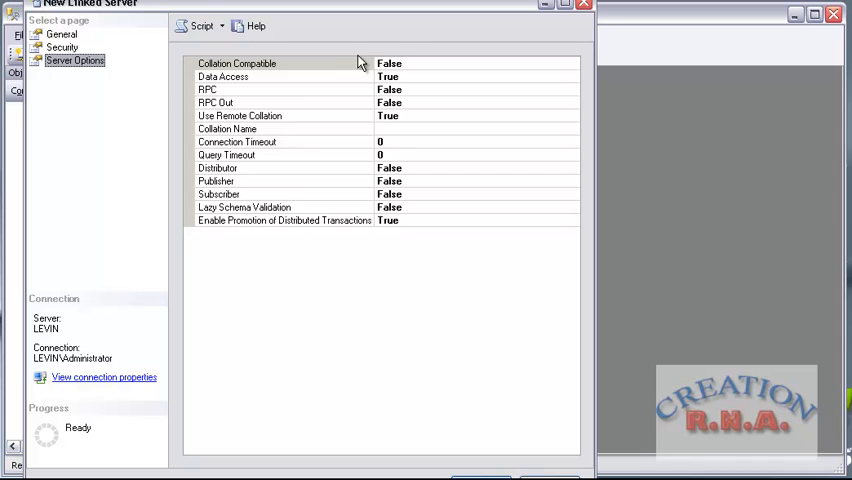
pyautogui.moveTo(497, 75)
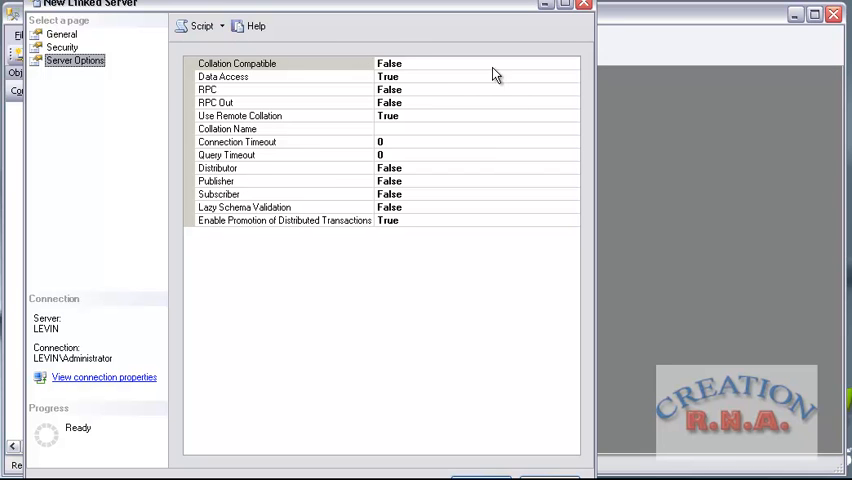
pyautogui.moveTo(448, 63)
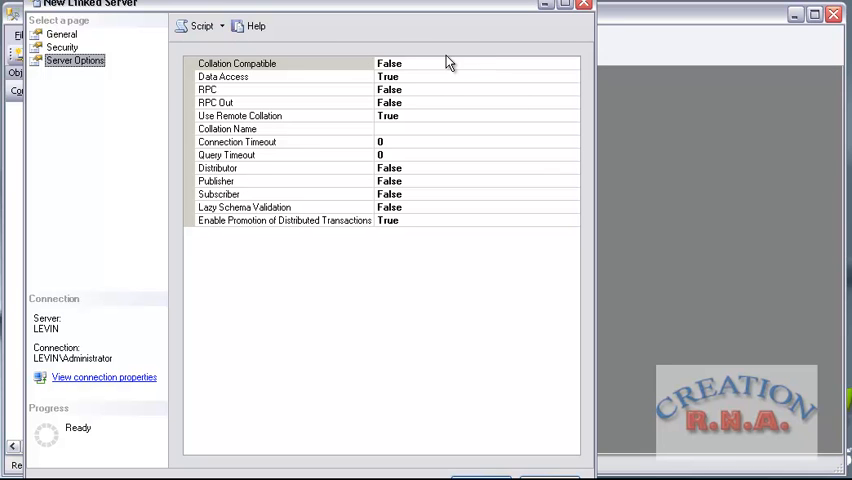
pyautogui.moveTo(251, 25)
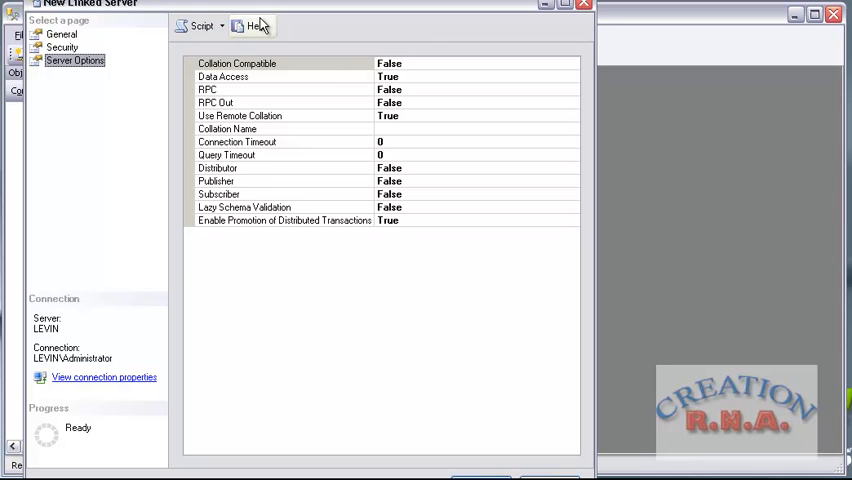
pyautogui.moveTo(262, 30)
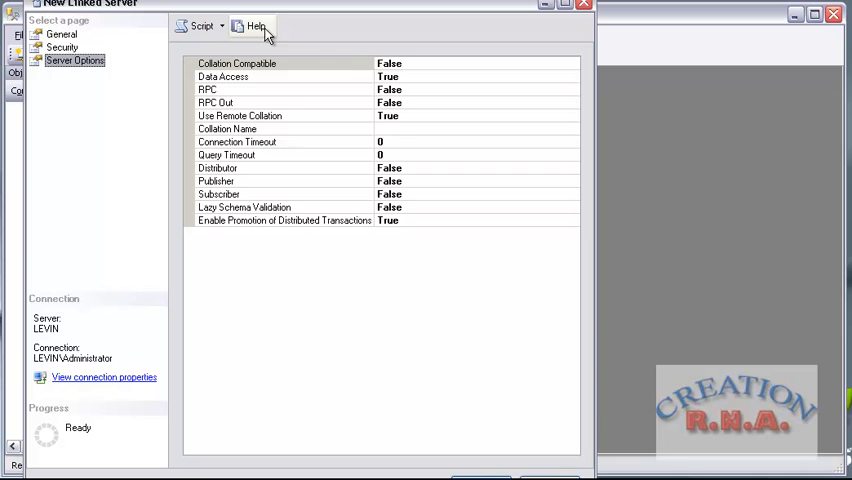
pyautogui.moveTo(343, 77)
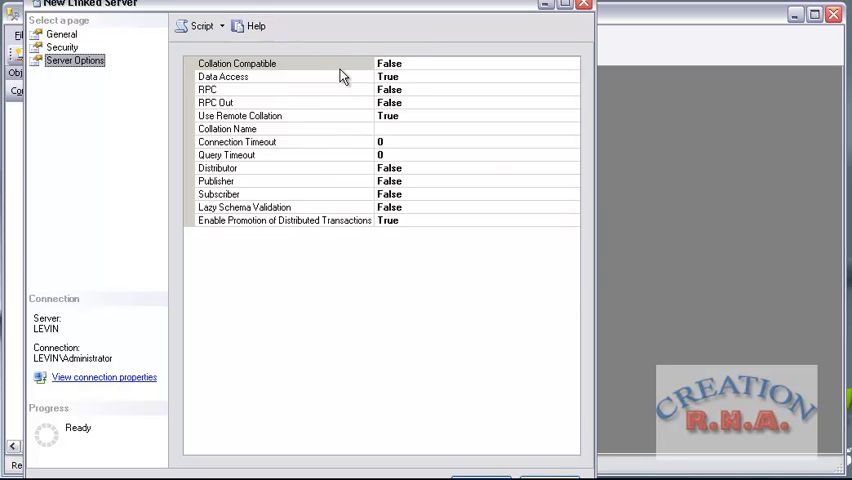
pyautogui.moveTo(312, 85)
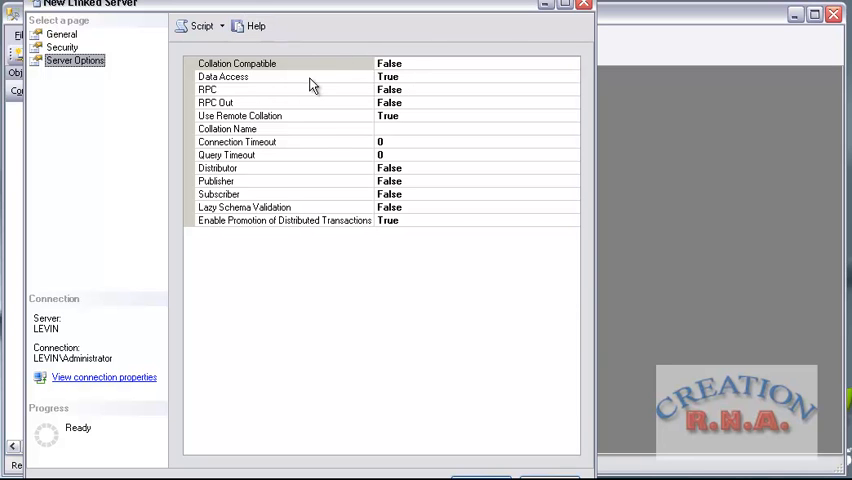
pyautogui.moveTo(247, 80)
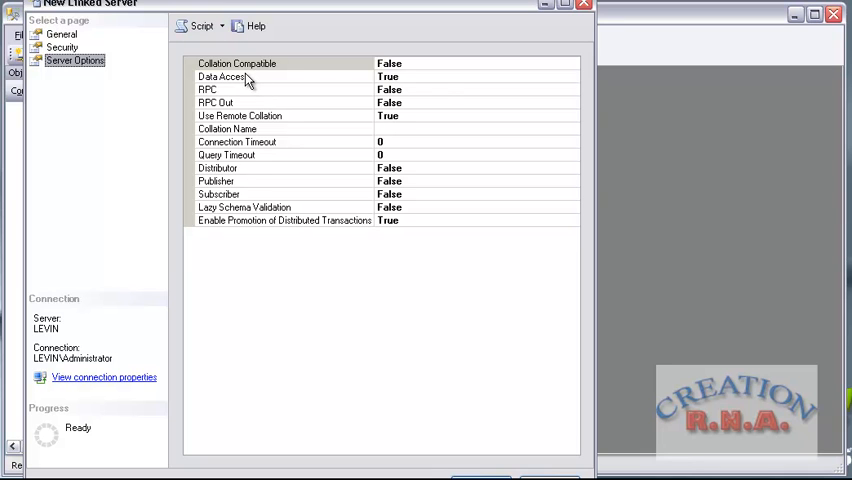
pyautogui.moveTo(447, 97)
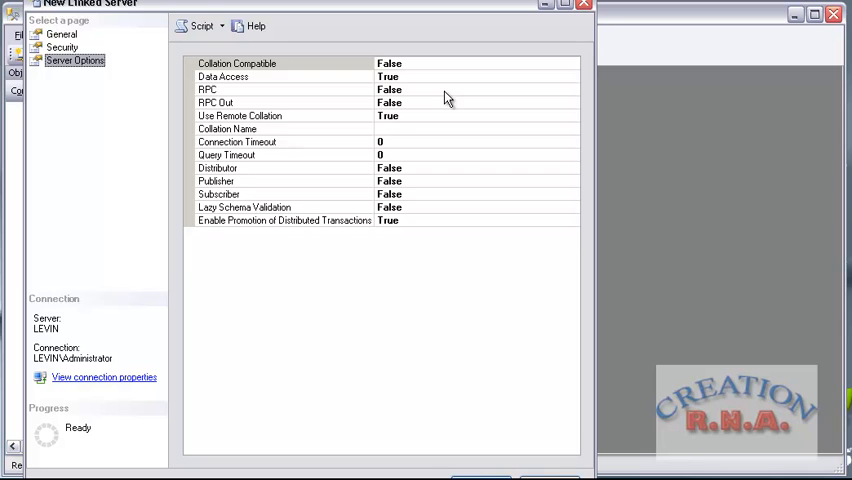
pyautogui.moveTo(283, 103)
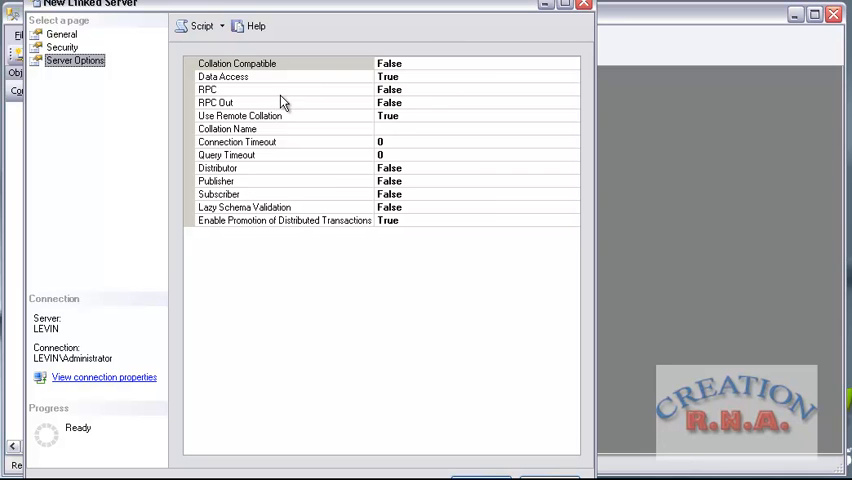
pyautogui.moveTo(350, 103)
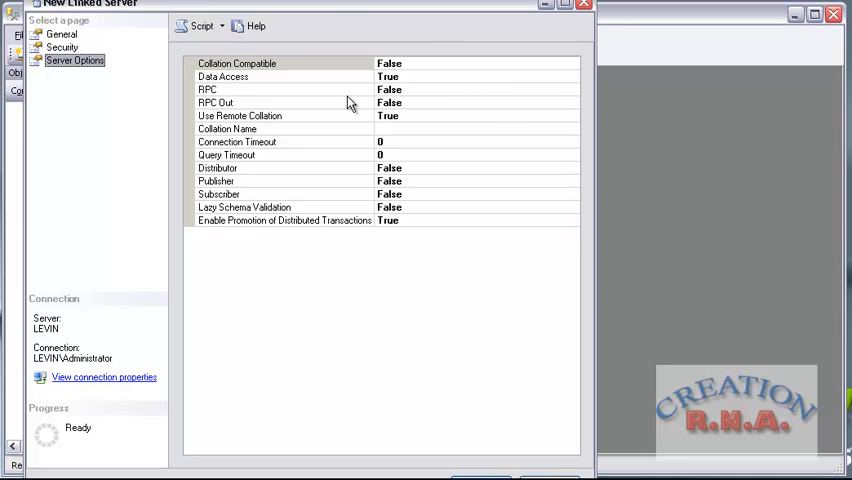
pyautogui.moveTo(343, 110)
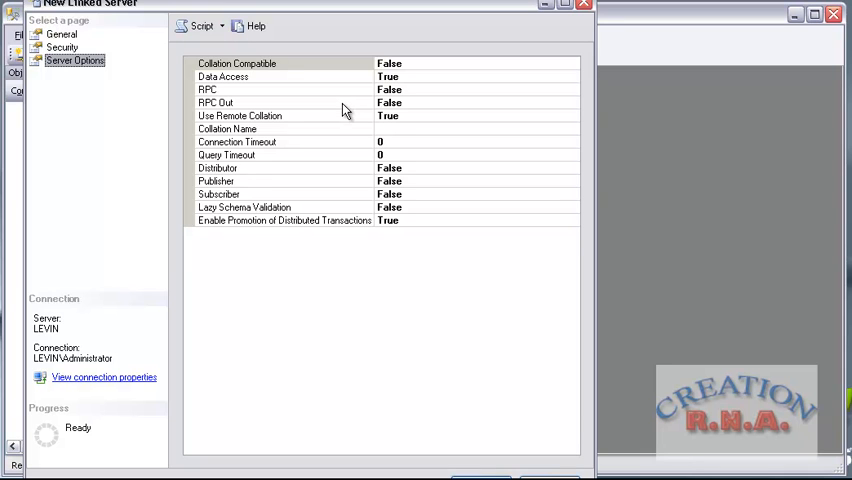
pyautogui.moveTo(328, 117)
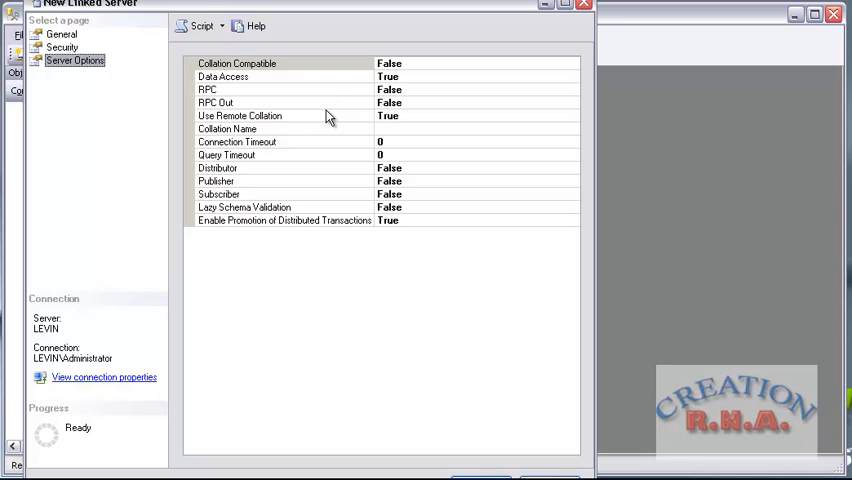
pyautogui.moveTo(312, 135)
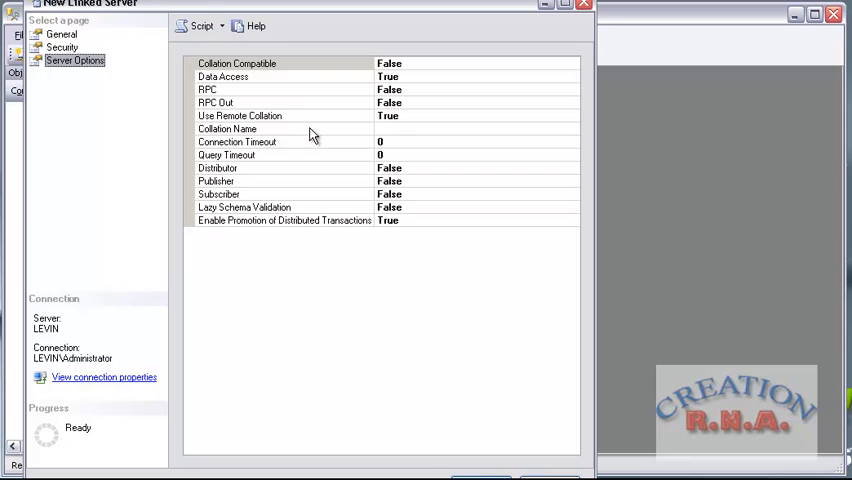
pyautogui.moveTo(323, 147)
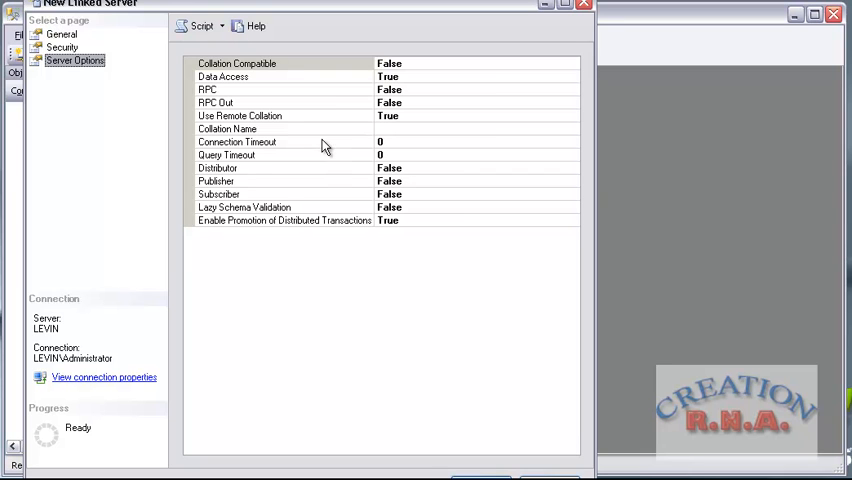
pyautogui.moveTo(320, 171)
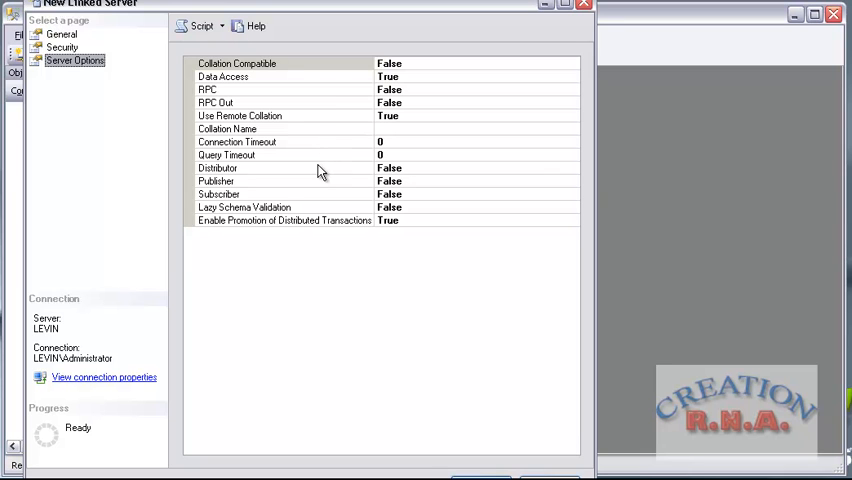
pyautogui.moveTo(332, 235)
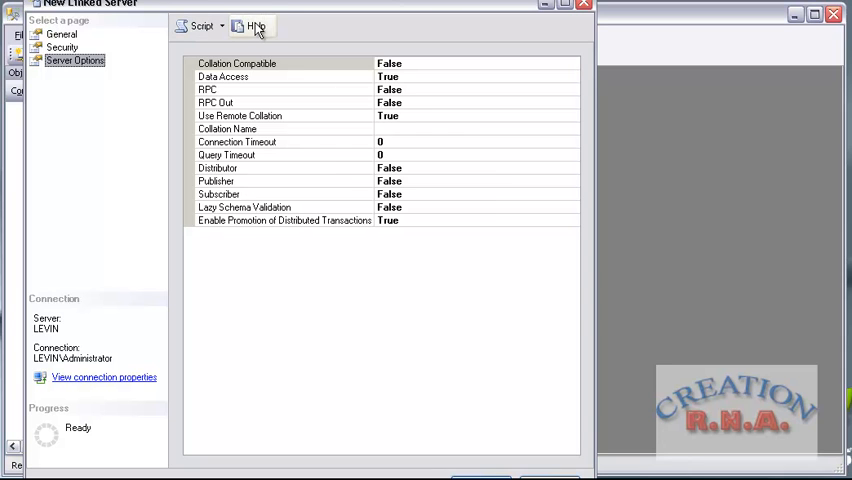
pyautogui.moveTo(525, 276)
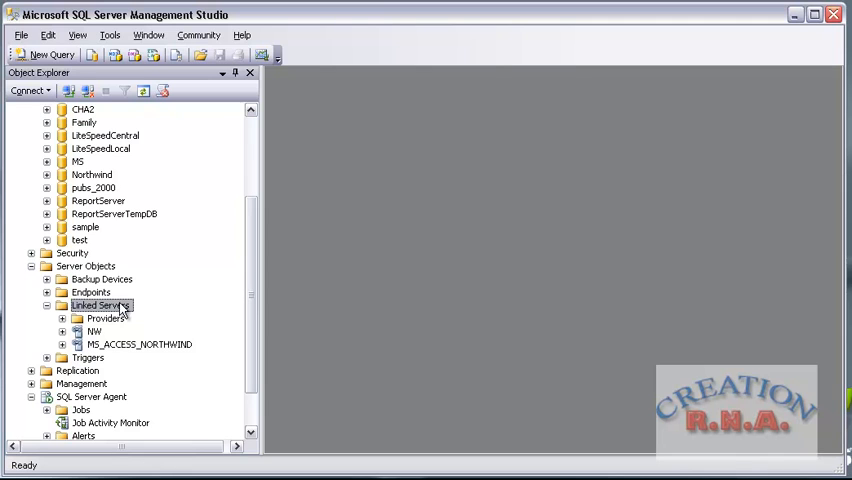
pyautogui.moveTo(145, 355)
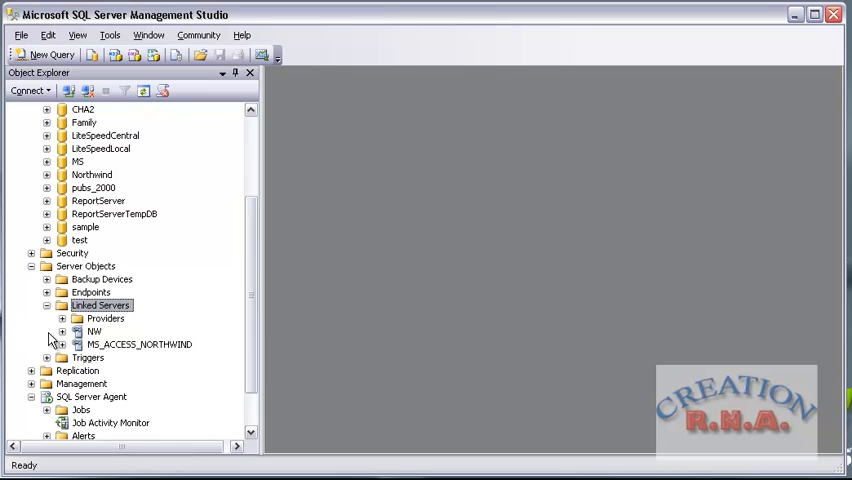
# - Expand MS_ACCESS_NORTHWIND and its catalogs to list tables like Customers and Orders
pyautogui.click(62, 344)
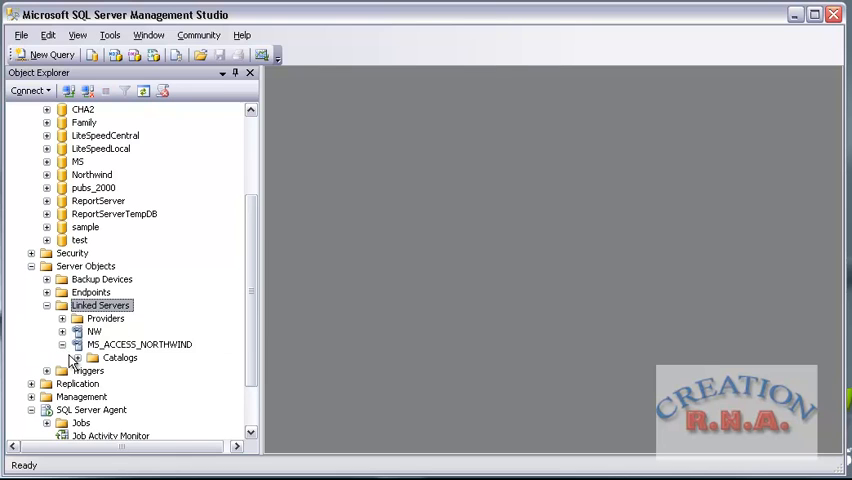
pyautogui.click(91, 357)
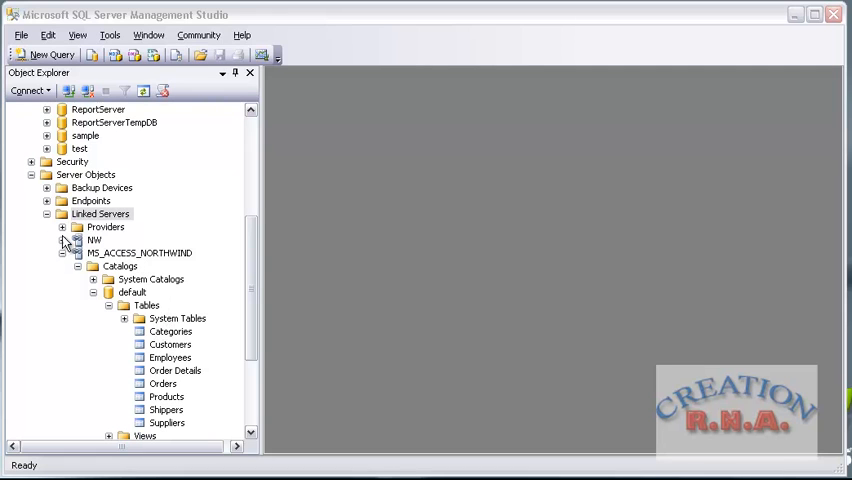
pyautogui.moveTo(103, 243)
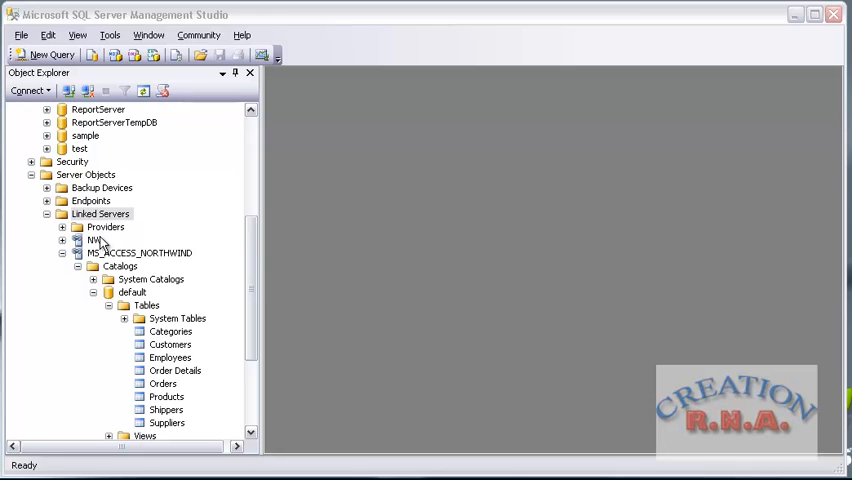
pyautogui.moveTo(185, 315)
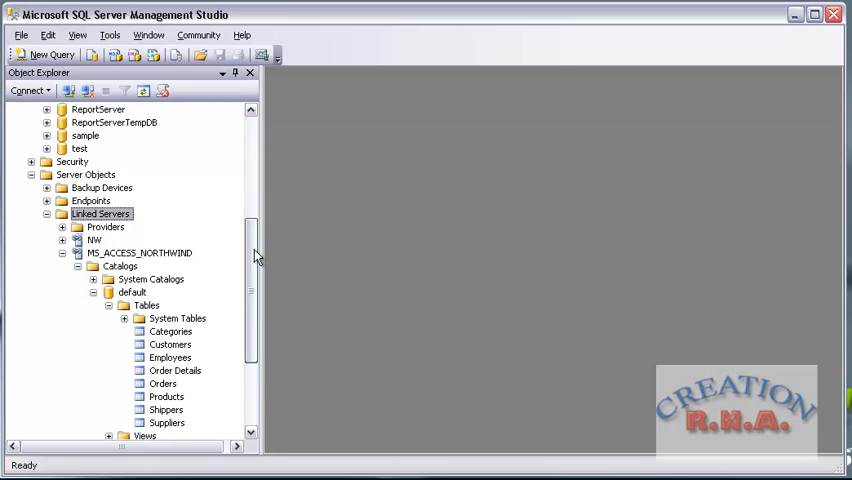
pyautogui.scroll(-3)
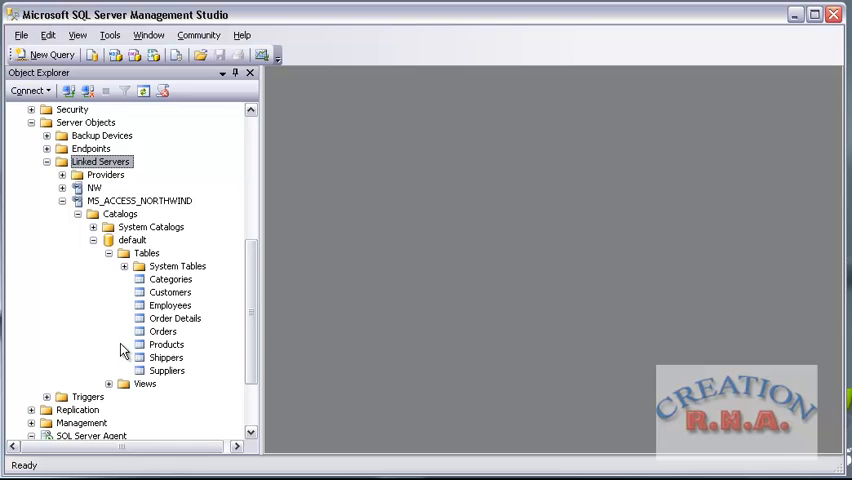
pyautogui.moveTo(137, 370)
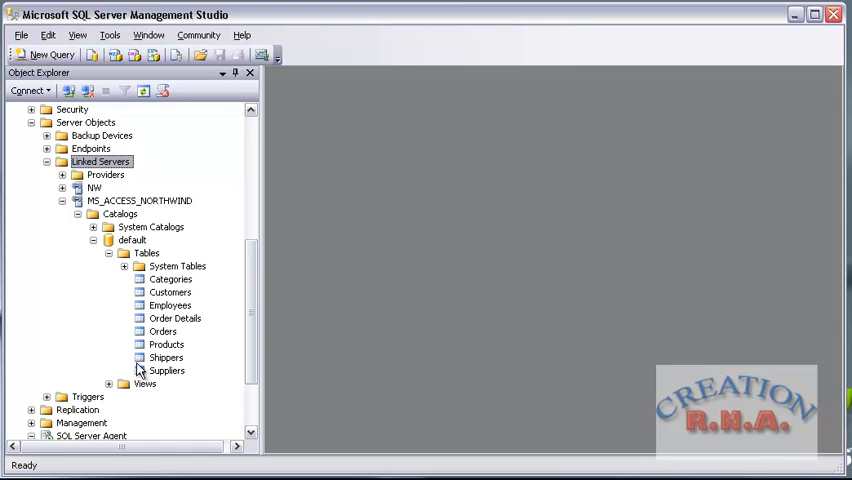
pyautogui.moveTo(108, 335)
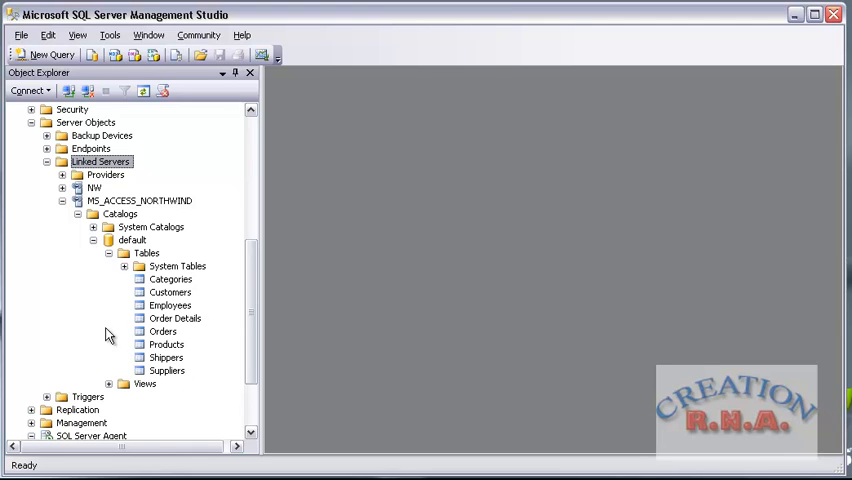
pyautogui.moveTo(175, 310)
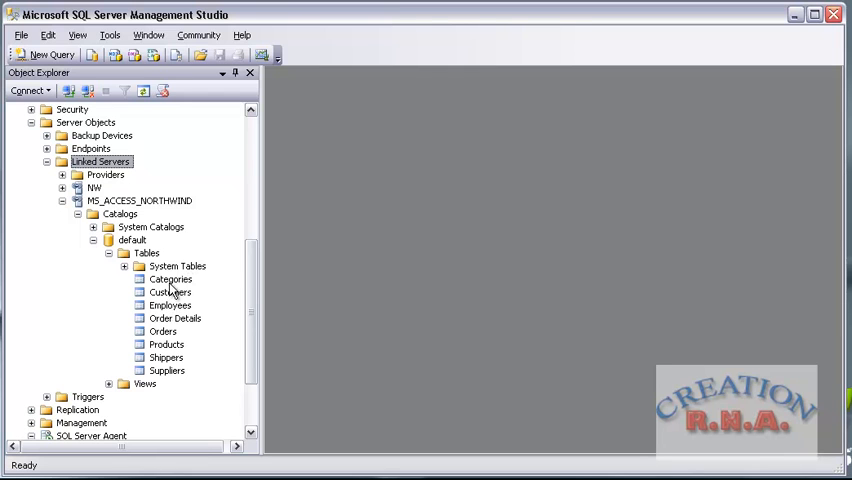
# - Script the Employees table as SELECT To a New Query Editor Window
pyautogui.click(170, 305)
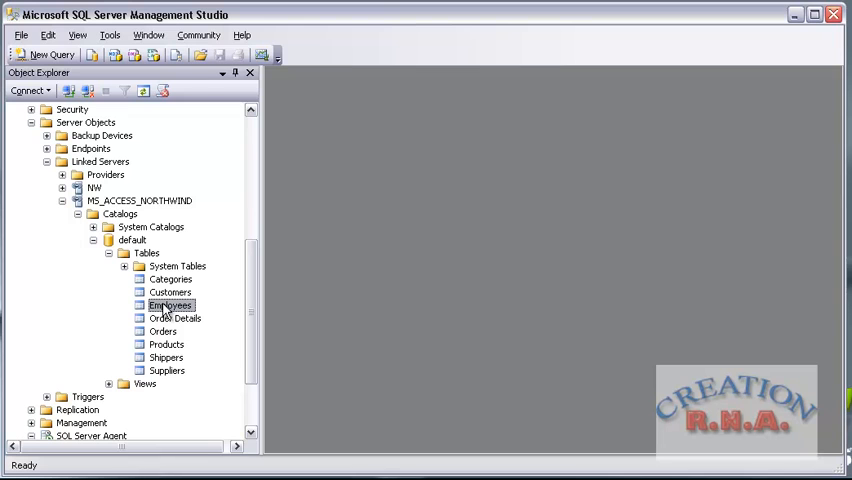
pyautogui.rightClick(170, 305)
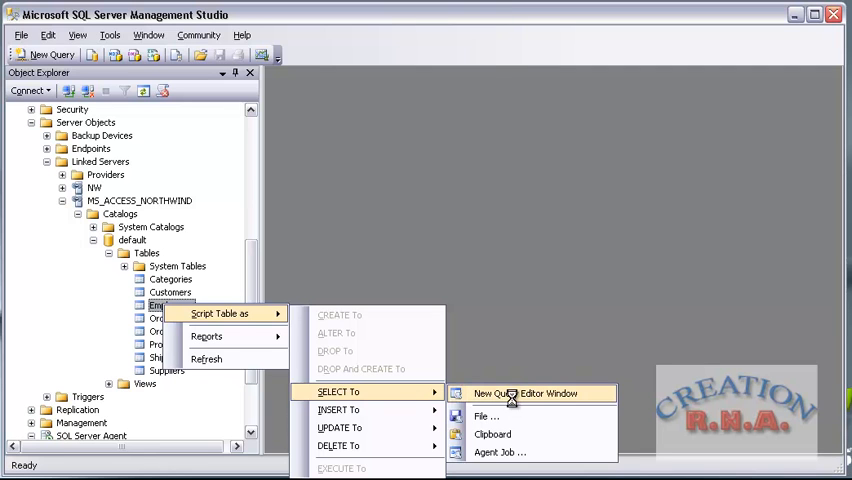
pyautogui.click(529, 392)
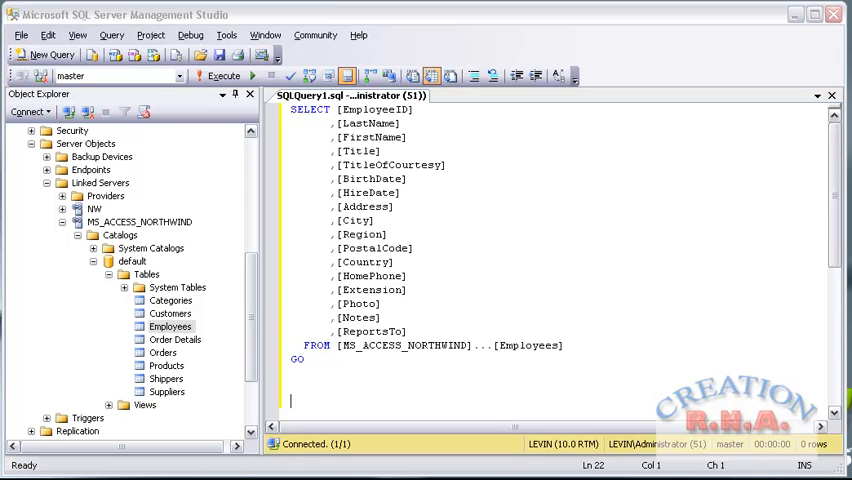
pyautogui.moveTo(115, 76)
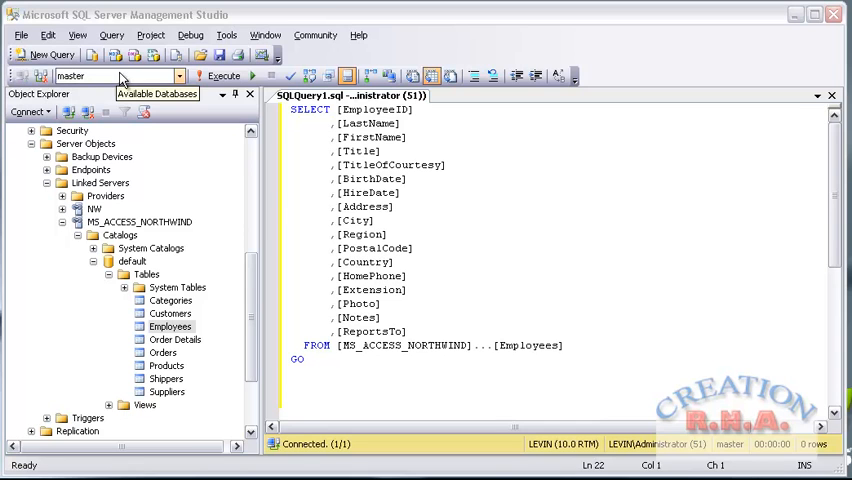
pyautogui.moveTo(140, 90)
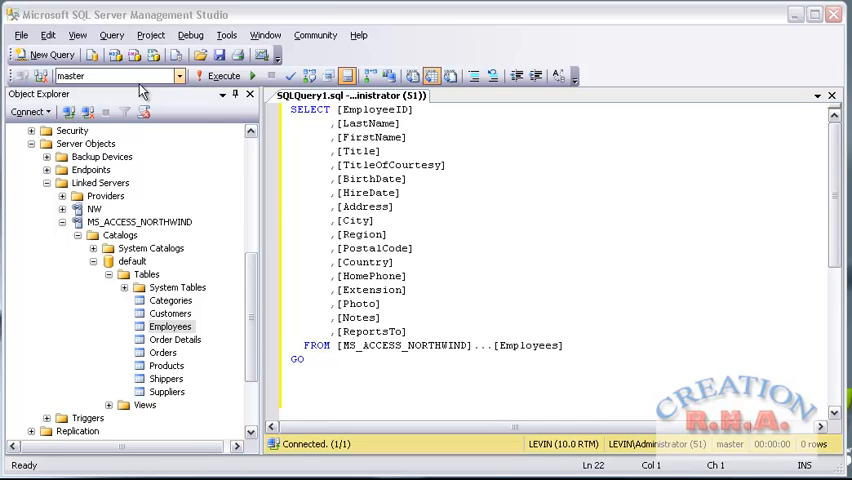
pyautogui.moveTo(140, 80)
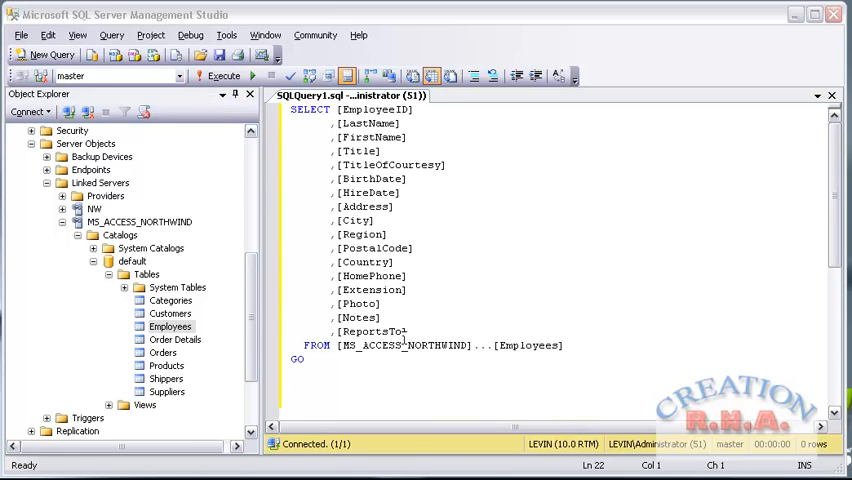
pyautogui.moveTo(365, 344)
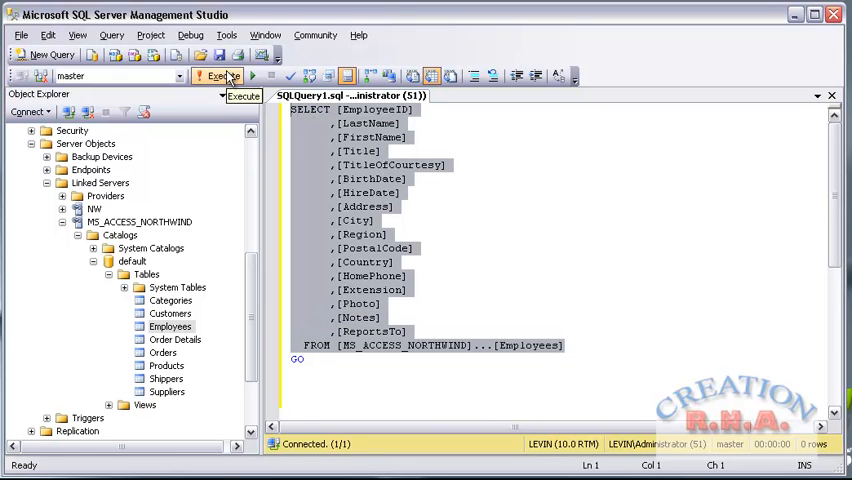
# - Execute the linked-server Employees query and browse the nine returned rows
pyautogui.click(218, 76)
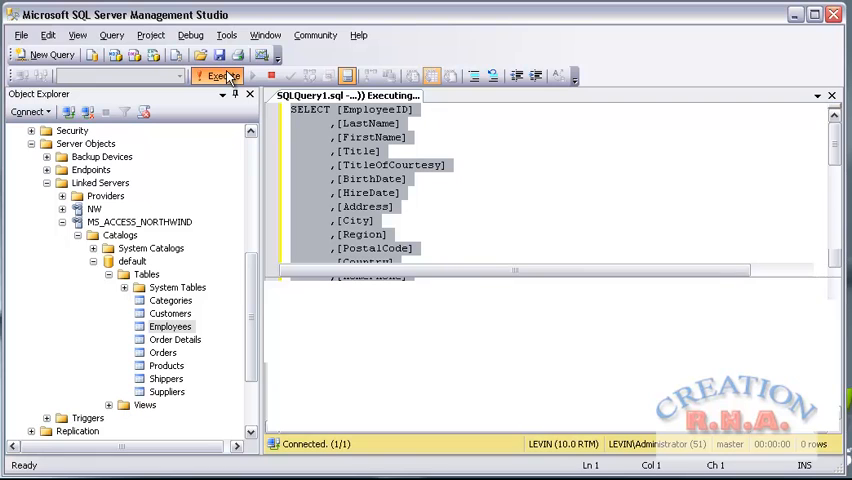
pyautogui.click(218, 76)
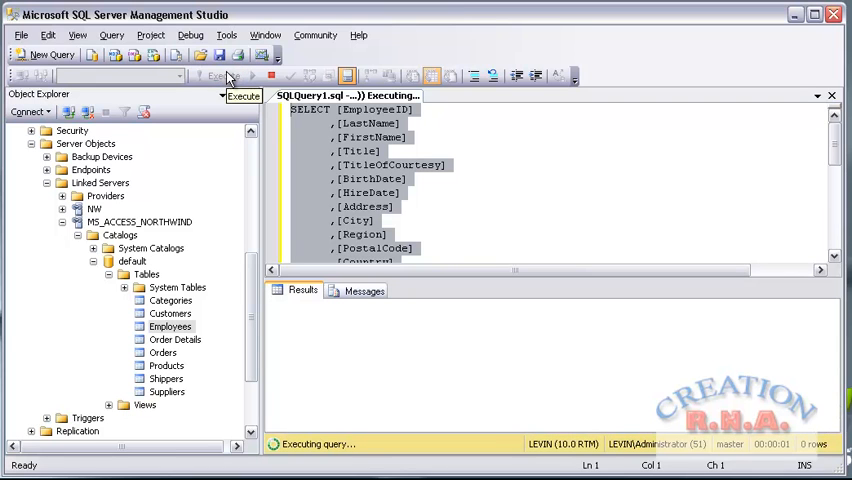
pyautogui.moveTo(487, 253)
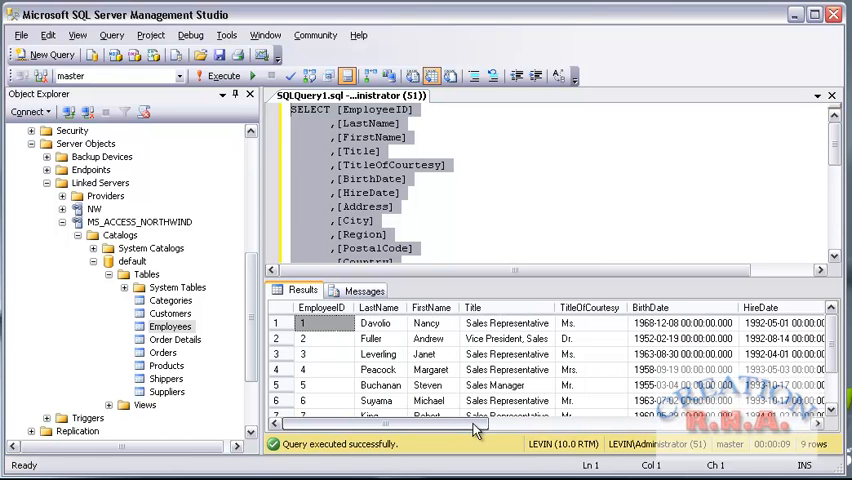
pyautogui.hscroll(3)
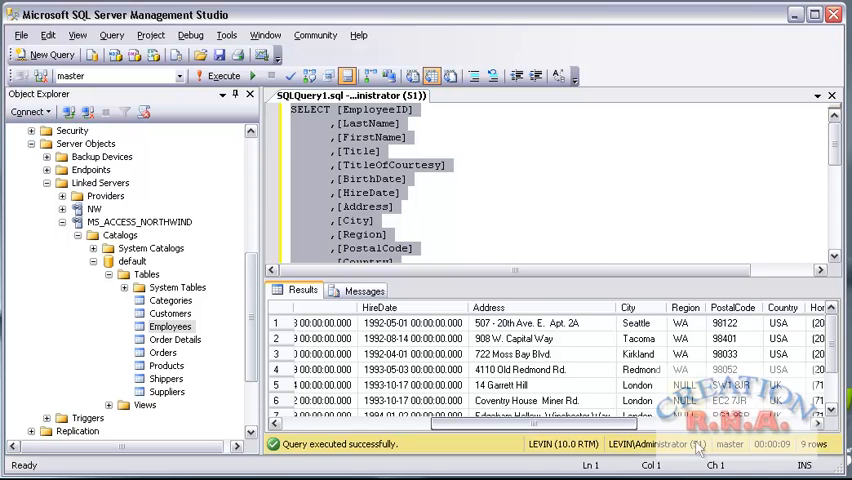
pyautogui.hscroll(-3)
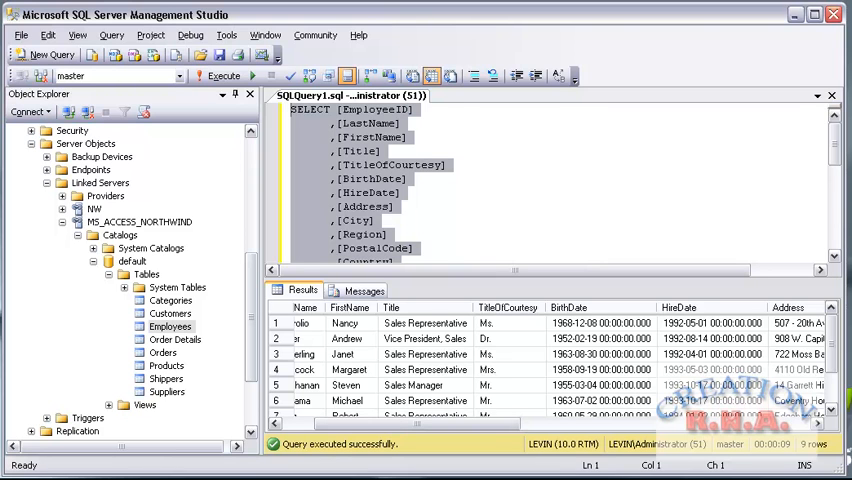
pyautogui.click(345, 94)
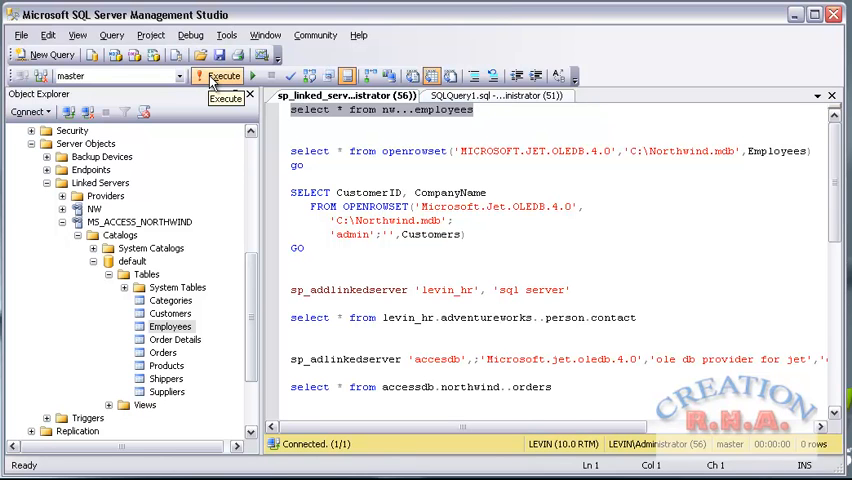
pyautogui.moveTo(222, 76)
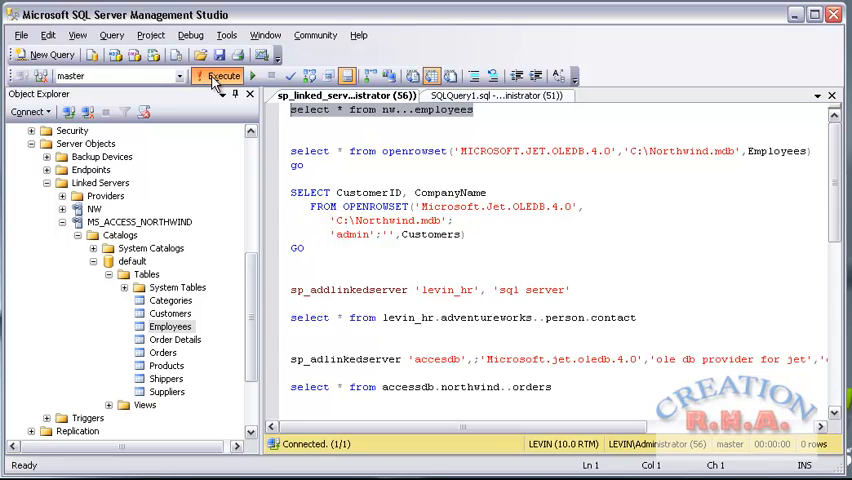
# - Execute the selected 'select * from nw...employees' query
pyautogui.click(218, 76)
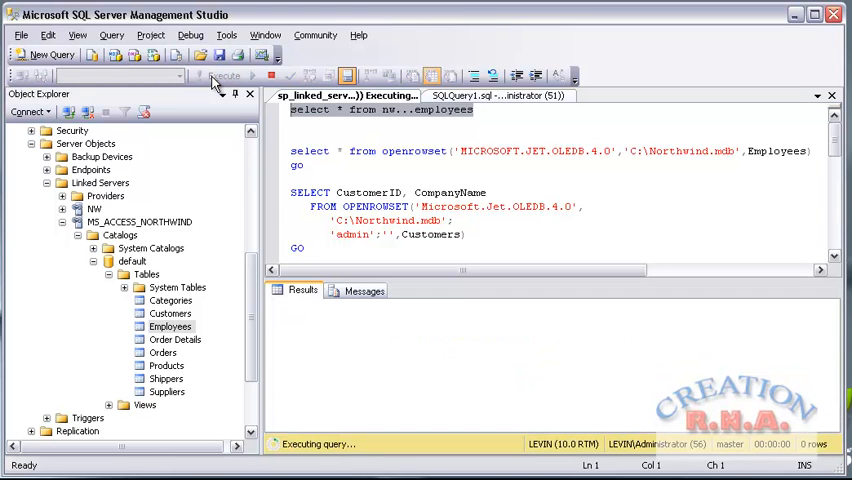
pyautogui.moveTo(373, 75)
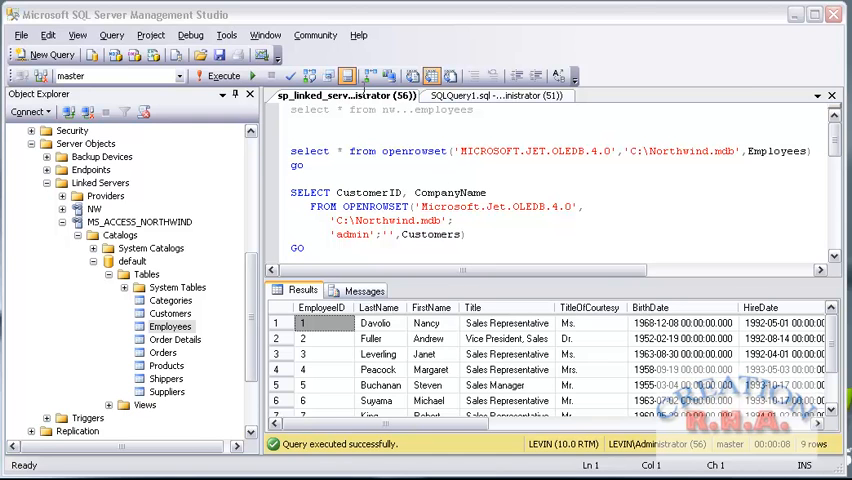
pyautogui.moveTo(375, 120)
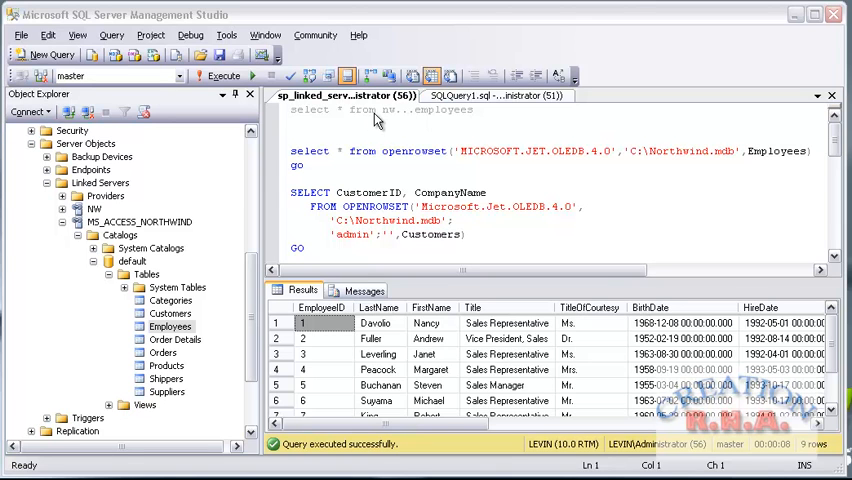
pyautogui.moveTo(417, 128)
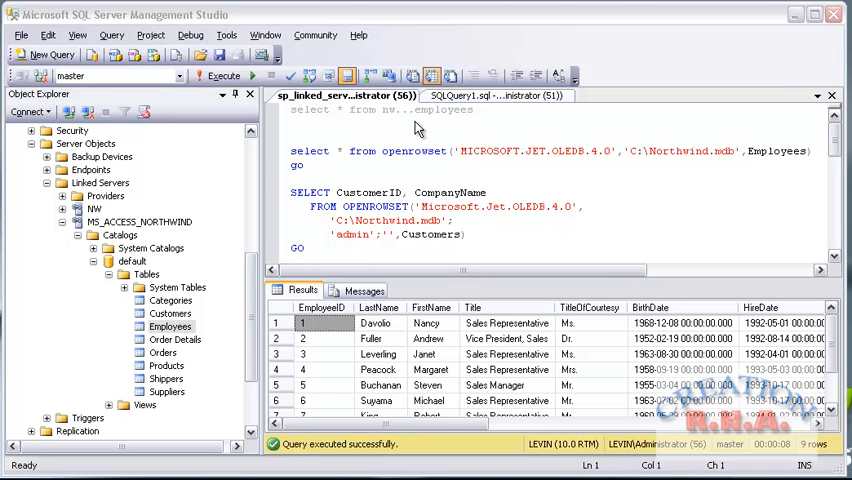
pyautogui.moveTo(416, 124)
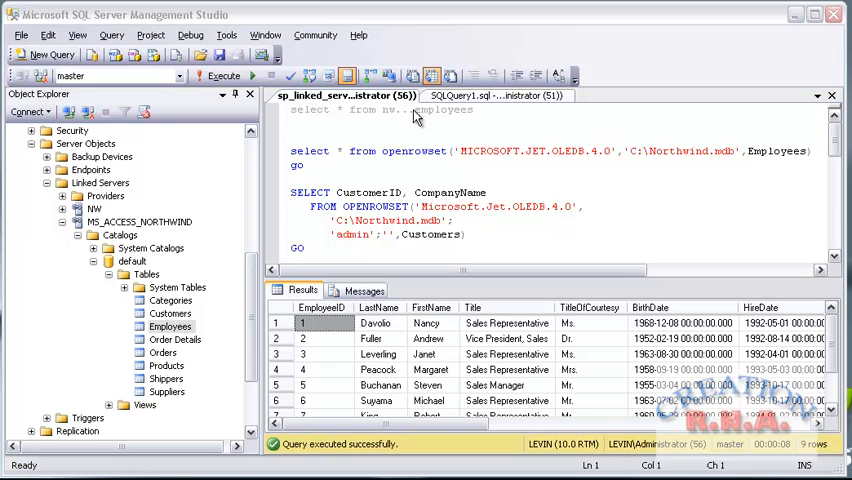
pyautogui.moveTo(478, 124)
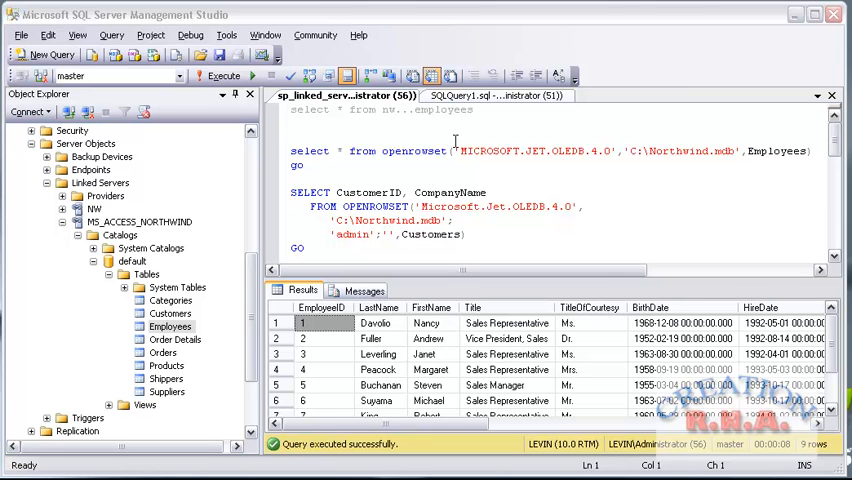
pyautogui.moveTo(328, 166)
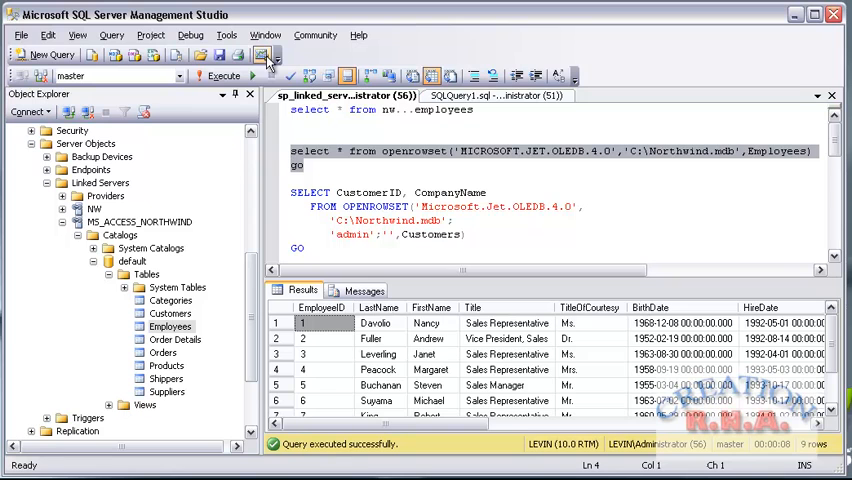
# - Execute the OPENROWSET Employees query and read the Ad Hoc Distributed Queries disabled error
pyautogui.click(219, 76)
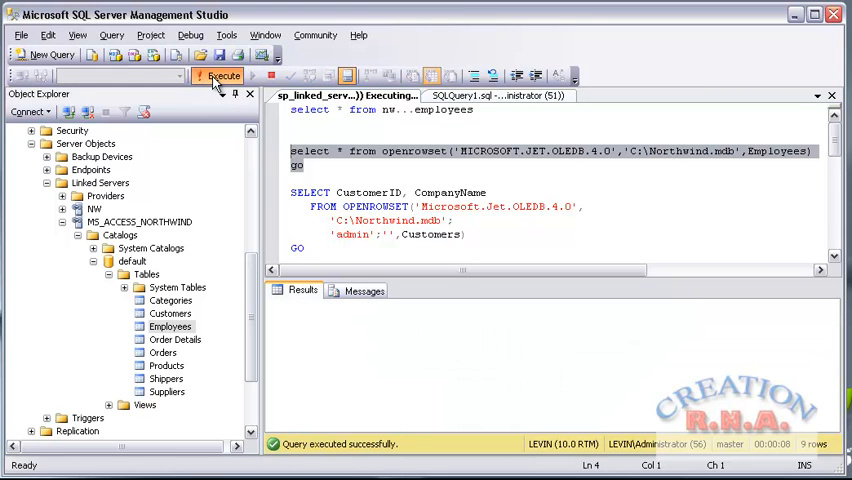
pyautogui.click(218, 76)
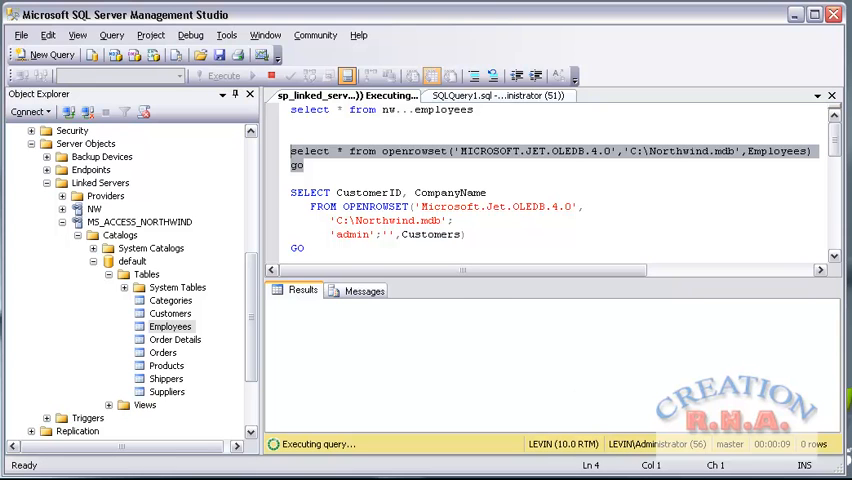
pyautogui.click(221, 76)
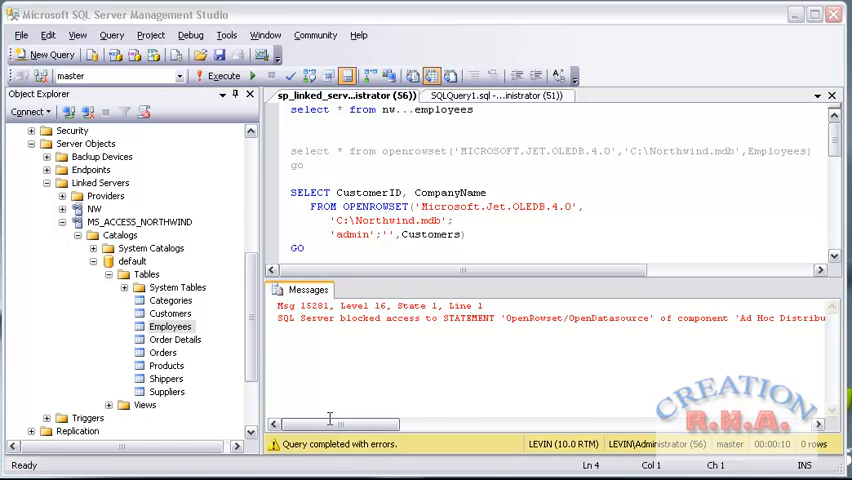
pyautogui.moveTo(338, 428)
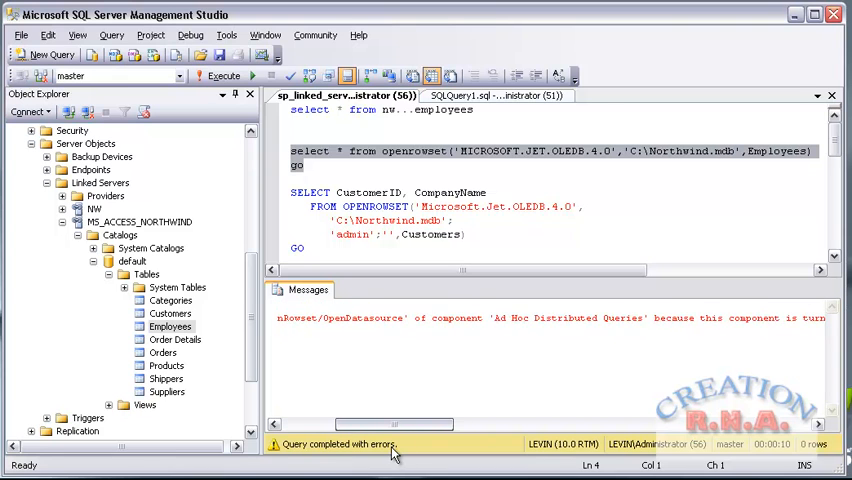
pyautogui.hscroll(3)
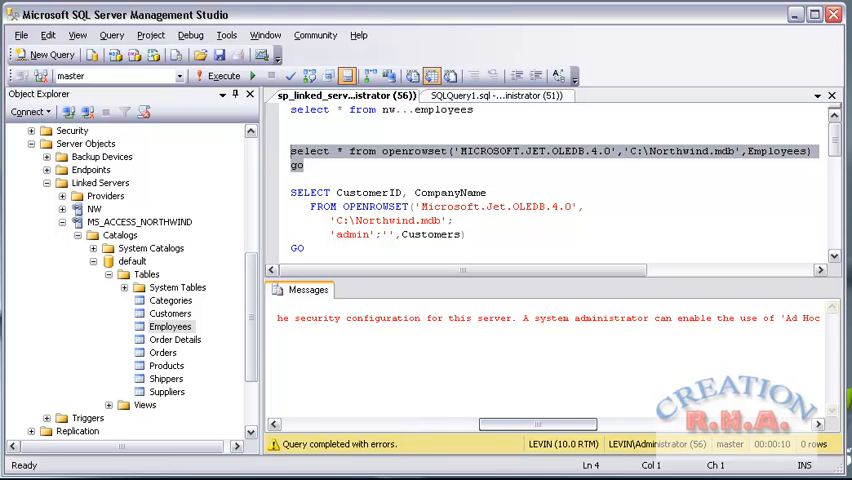
pyautogui.hscroll(3)
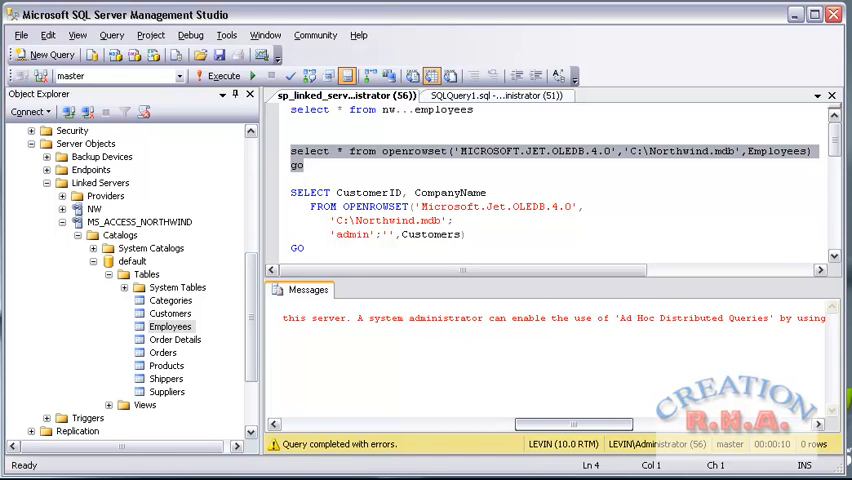
pyautogui.hscroll(3)
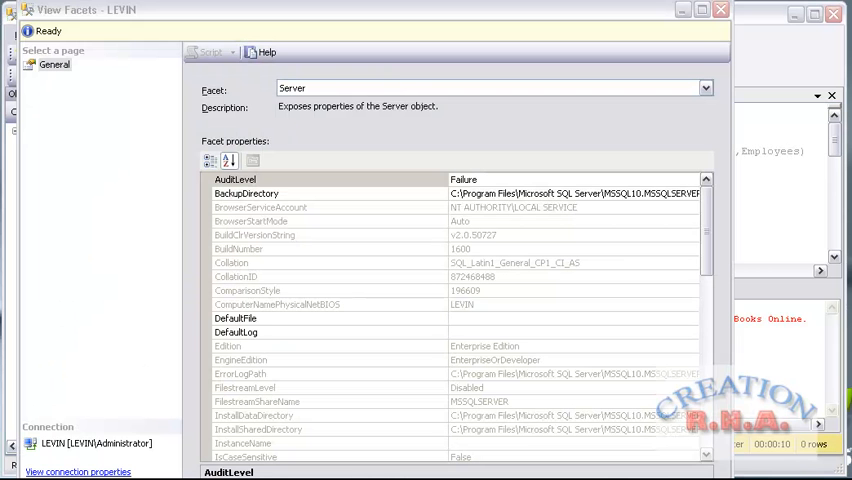
pyautogui.moveTo(337, 79)
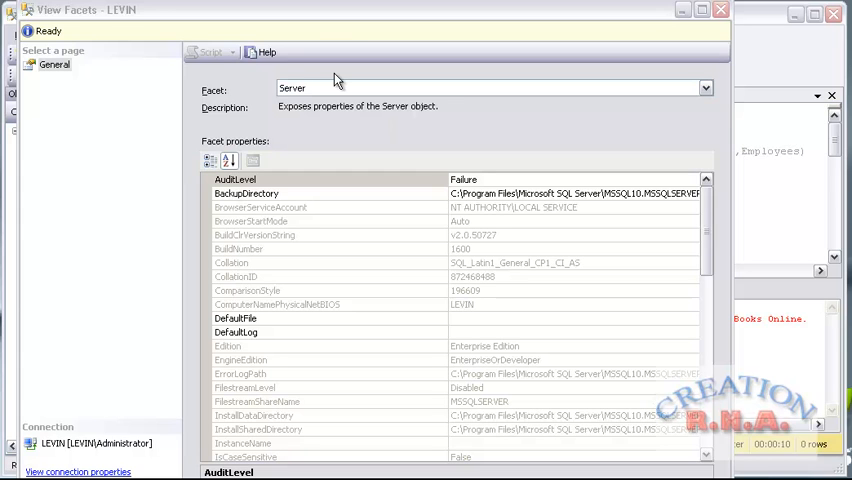
pyautogui.moveTo(722, 93)
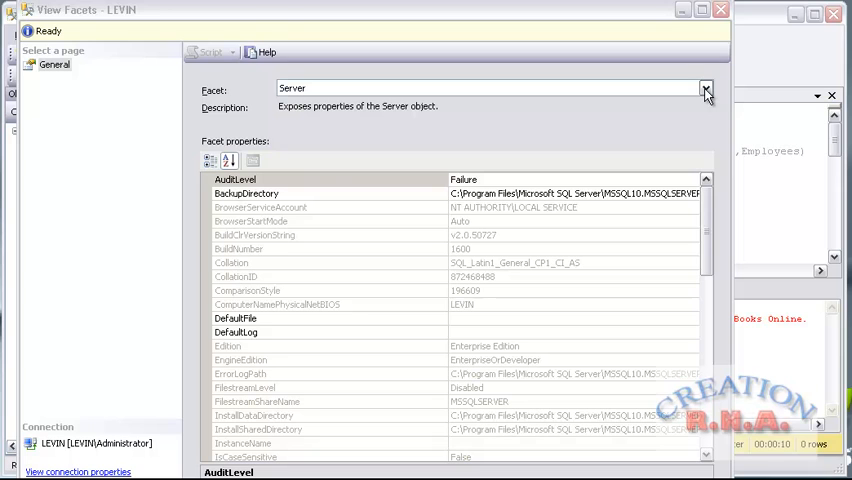
# - Set AdHocRemoteQueriesEnabled to True in the Server Configuration facet
pyautogui.click(705, 88)
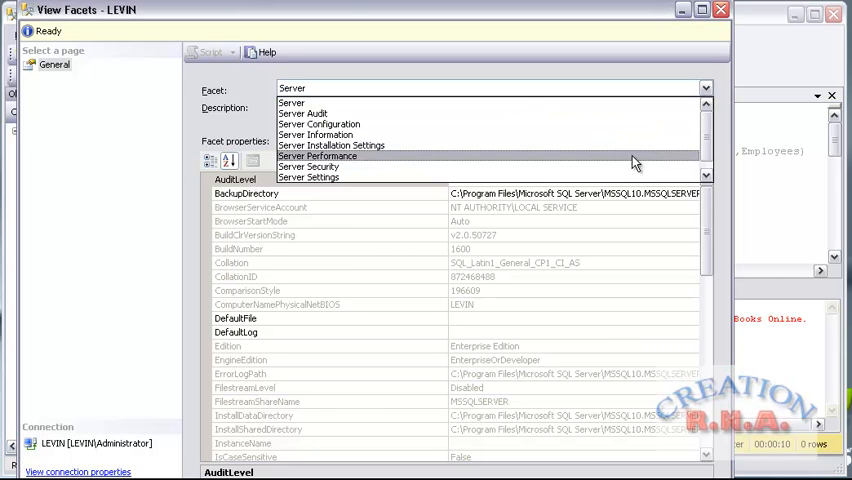
pyautogui.moveTo(625, 127)
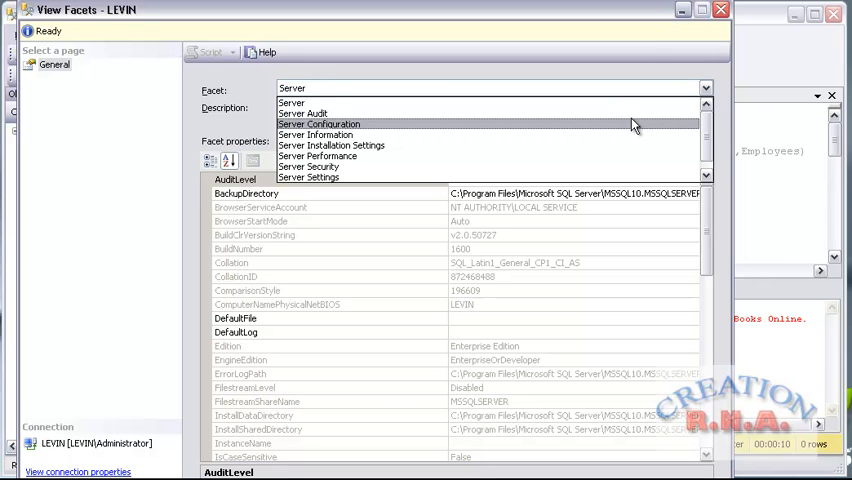
pyautogui.click(317, 123)
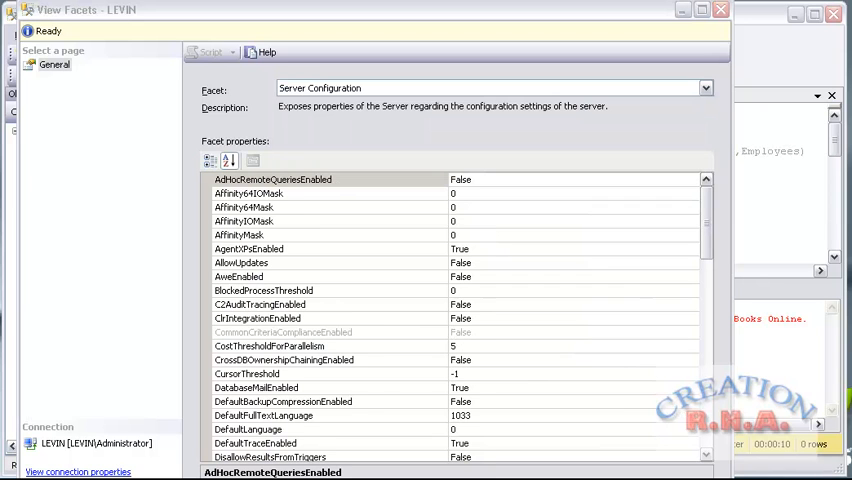
pyautogui.moveTo(589, 165)
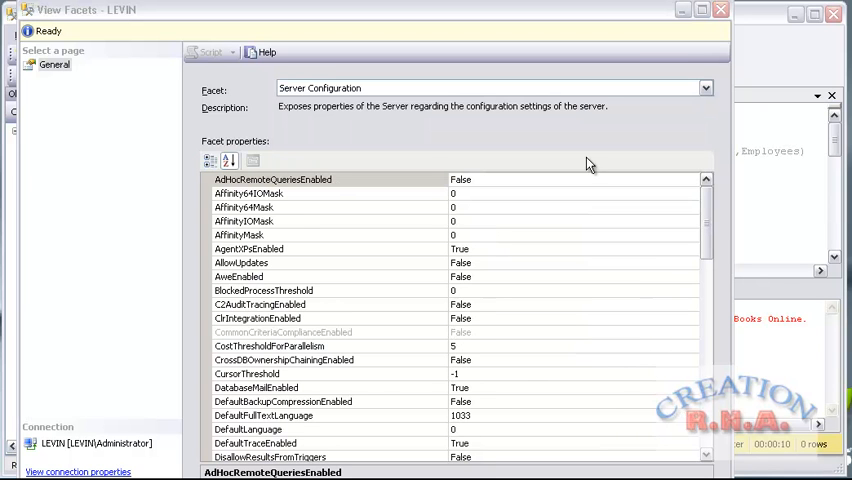
pyautogui.moveTo(270, 195)
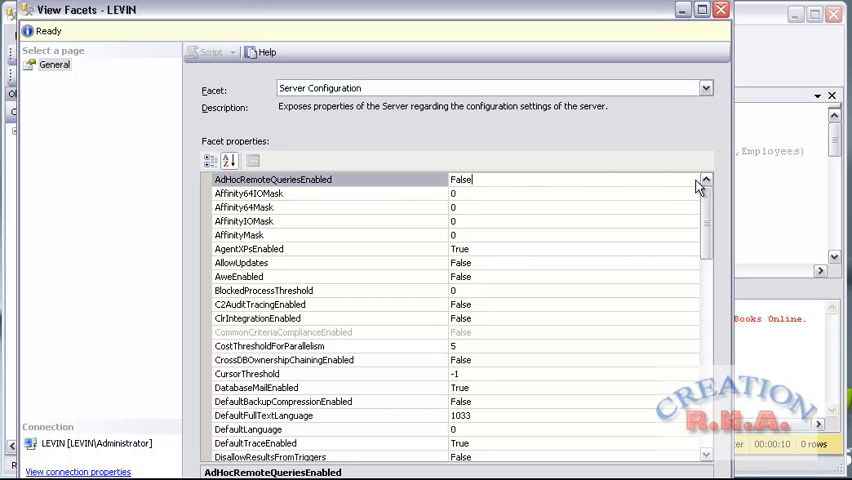
pyautogui.click(692, 180)
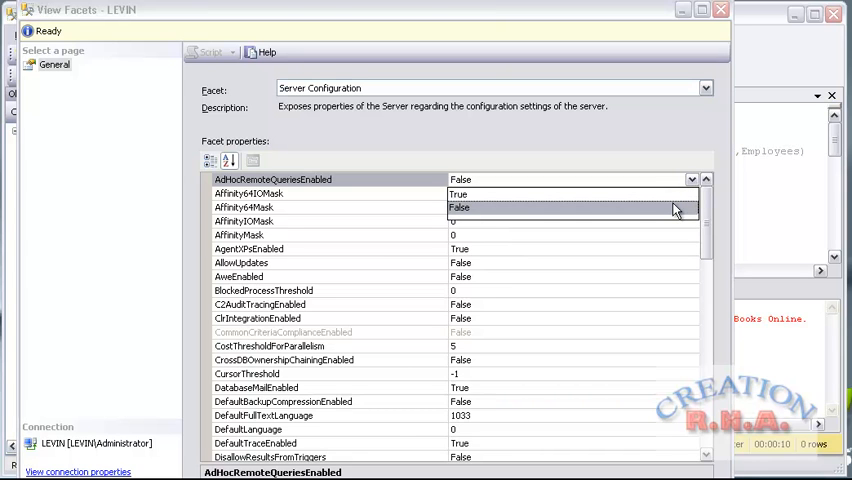
pyautogui.click(458, 193)
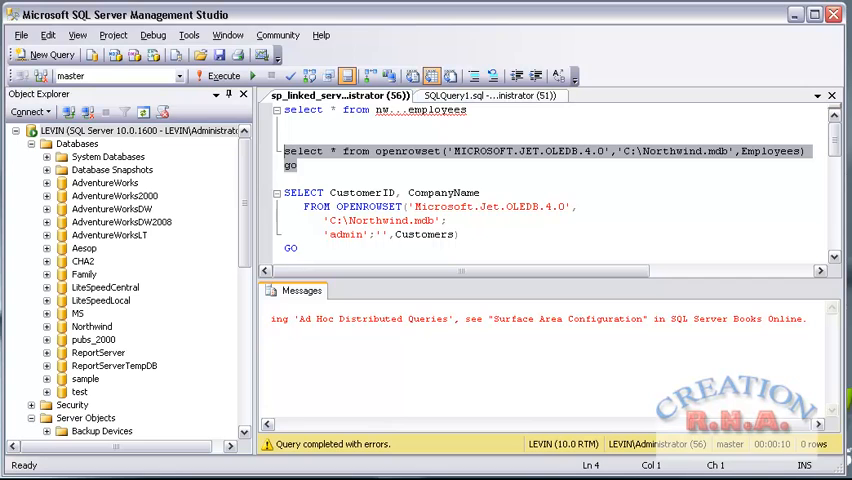
# - Run the OPENROWSET Customers query, returning 91 CustomerID and CompanyName rows
pyautogui.click(313, 165)
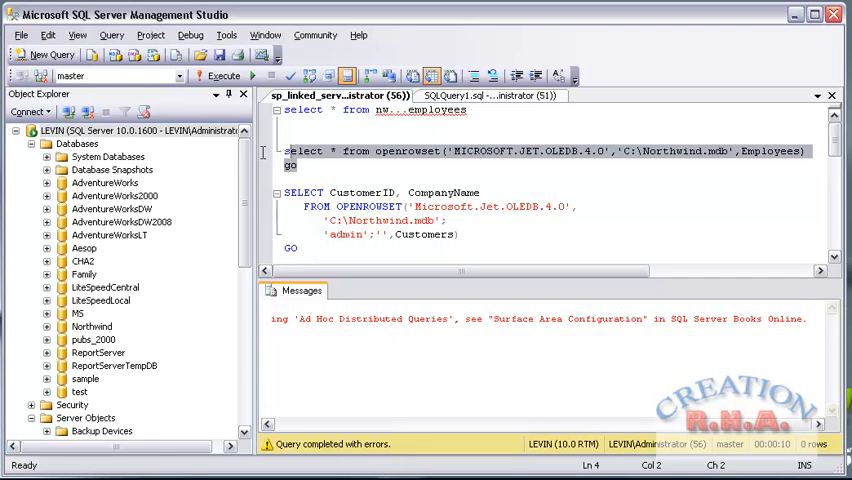
pyautogui.click(218, 76)
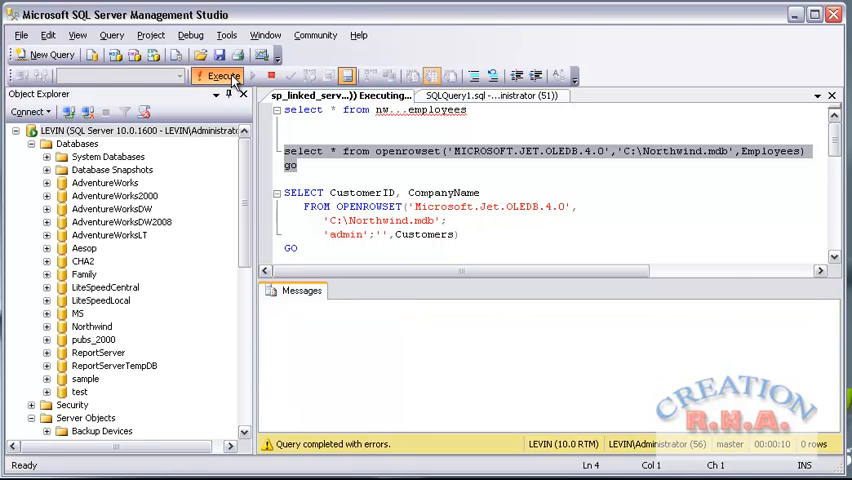
pyautogui.click(222, 76)
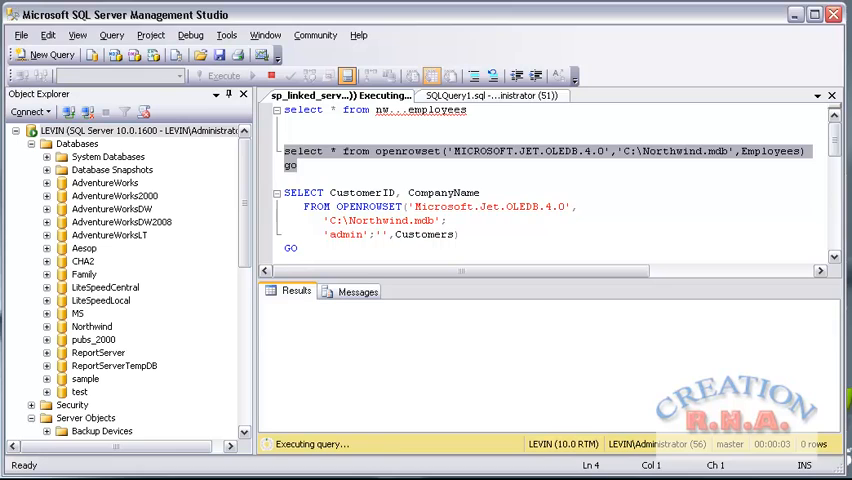
pyautogui.click(223, 76)
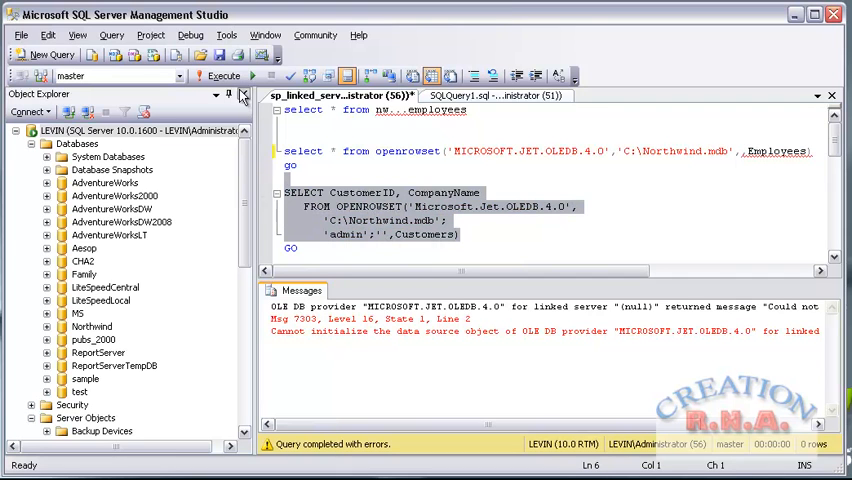
pyautogui.click(220, 76)
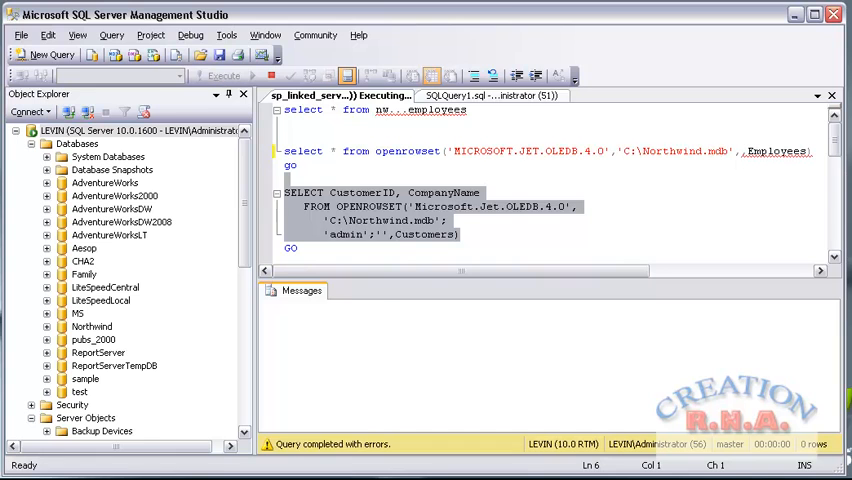
pyautogui.click(223, 76)
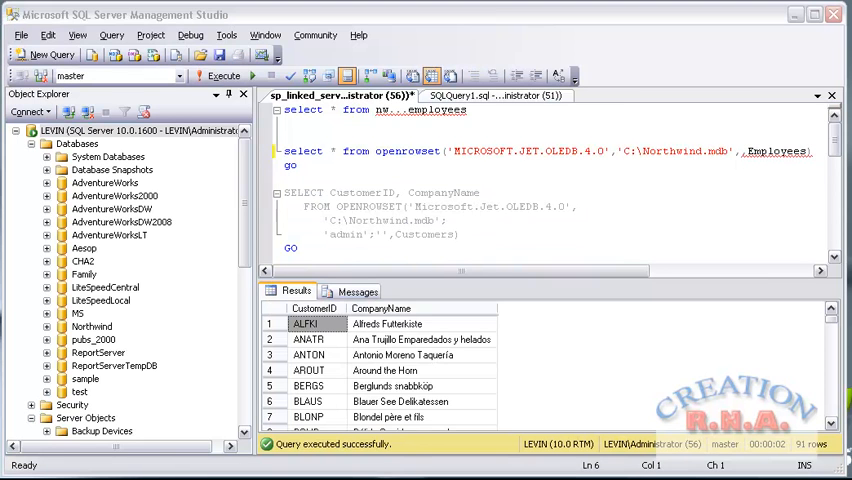
pyautogui.moveTo(528, 431)
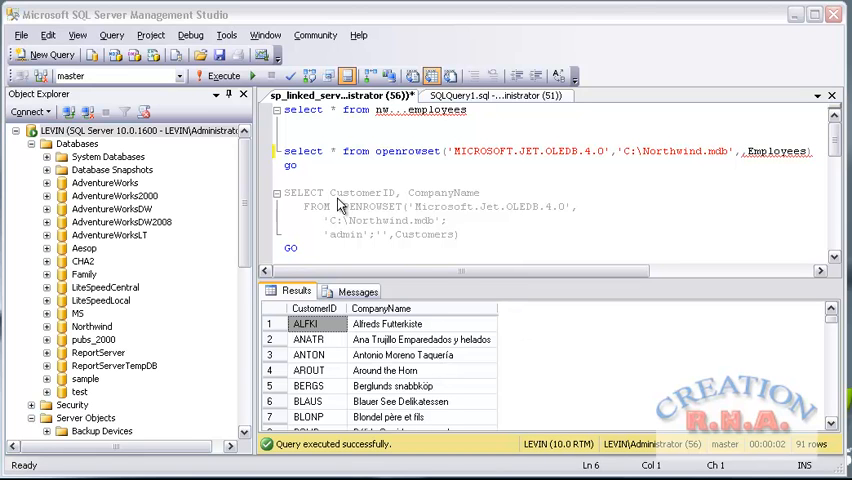
pyautogui.moveTo(695, 147)
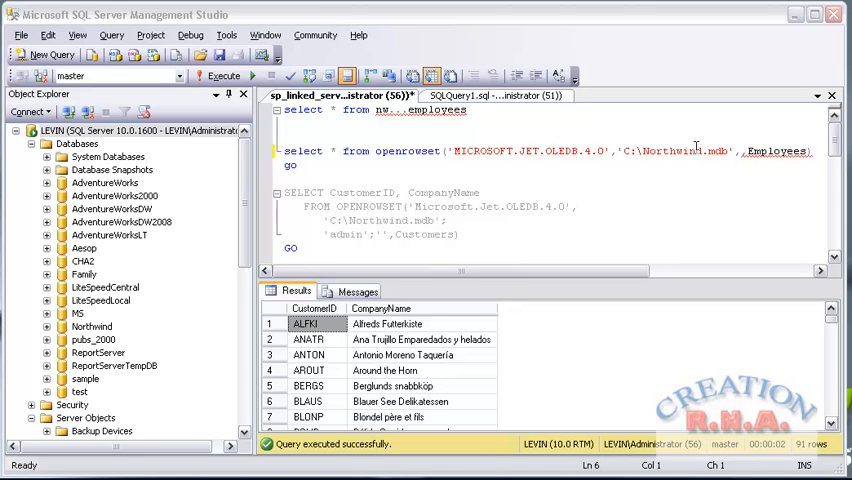
pyautogui.moveTo(741, 151)
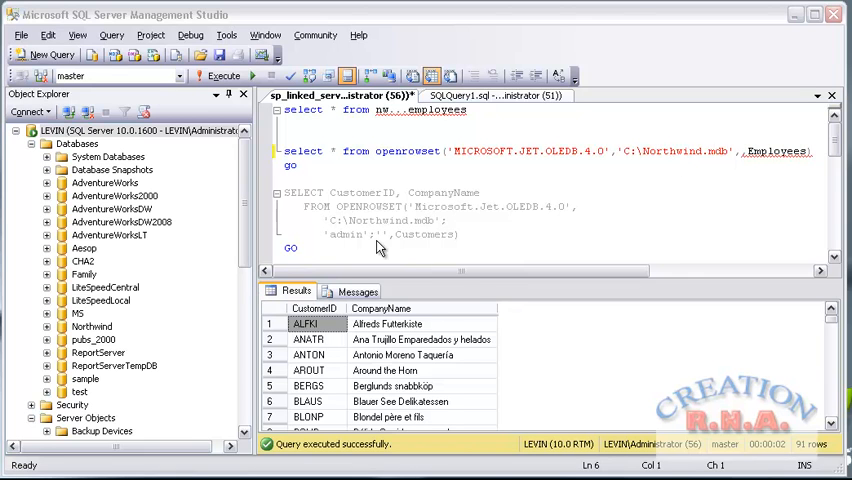
pyautogui.moveTo(280, 213)
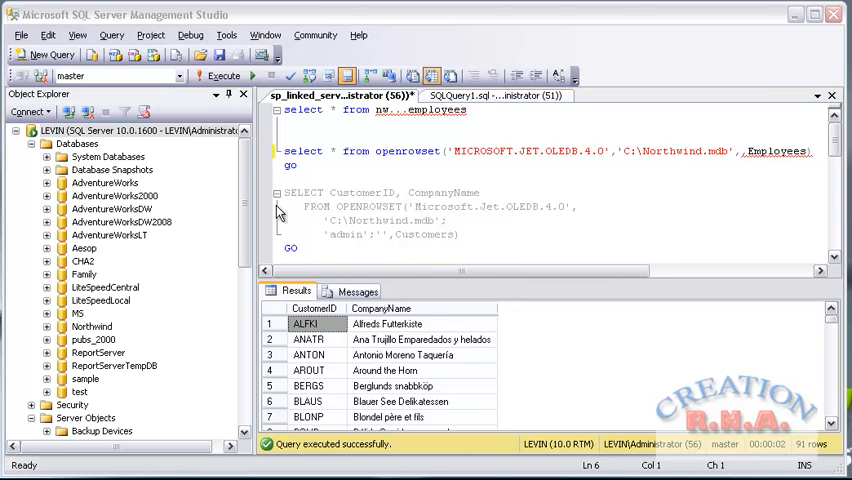
pyautogui.moveTo(418, 210)
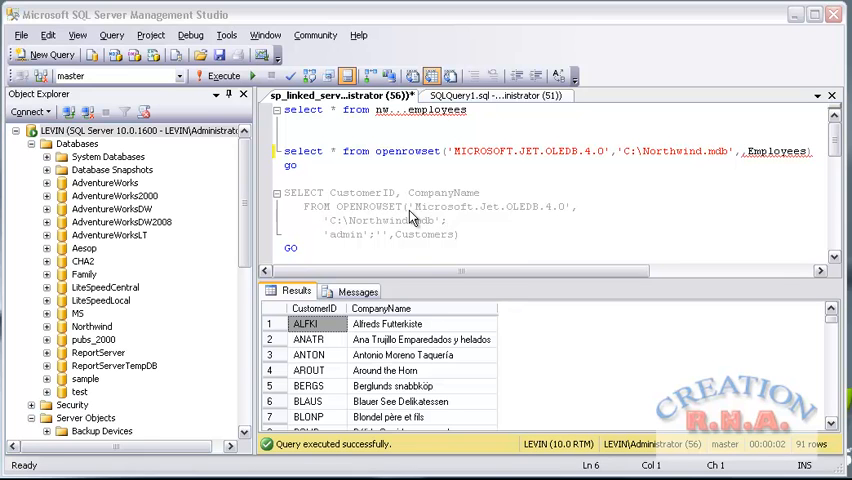
pyautogui.moveTo(424, 249)
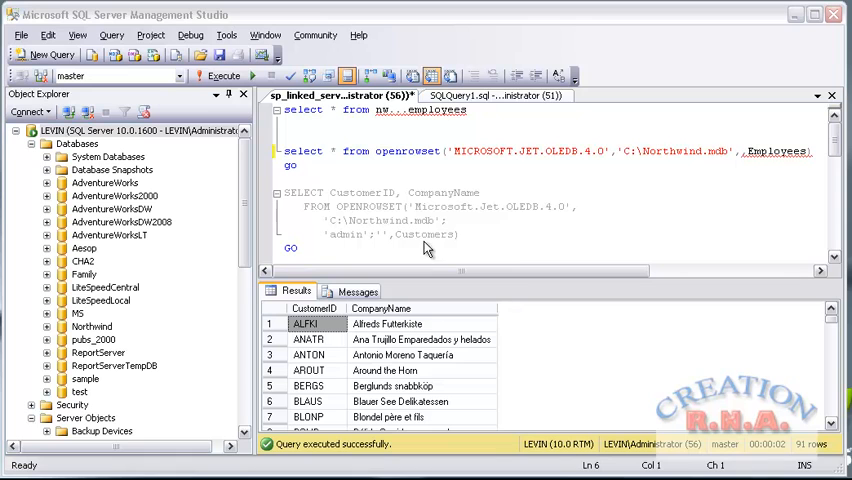
pyautogui.moveTo(370, 227)
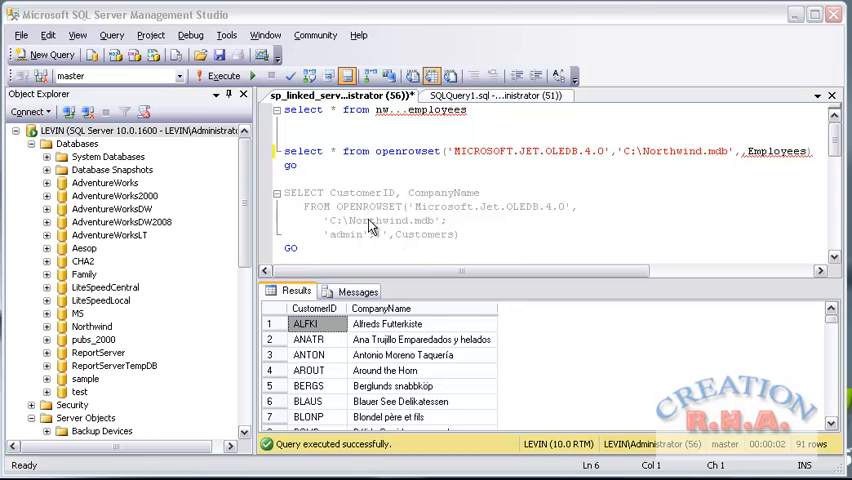
pyautogui.moveTo(312, 190)
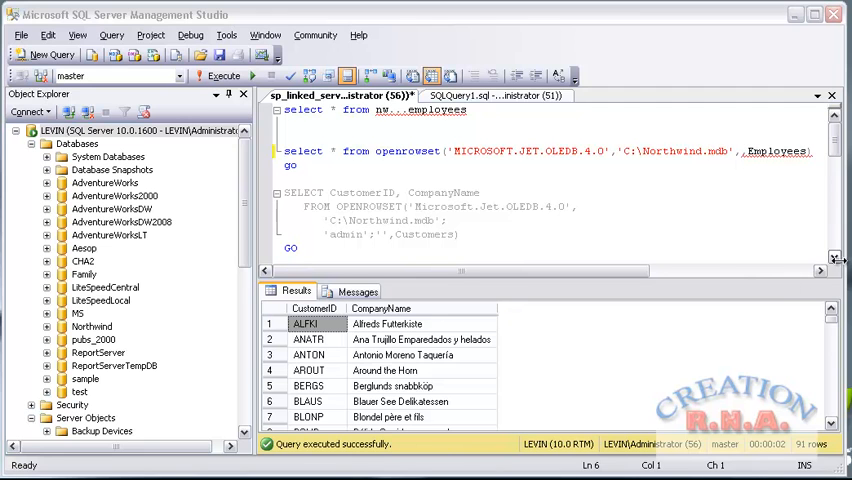
pyautogui.scroll(-3)
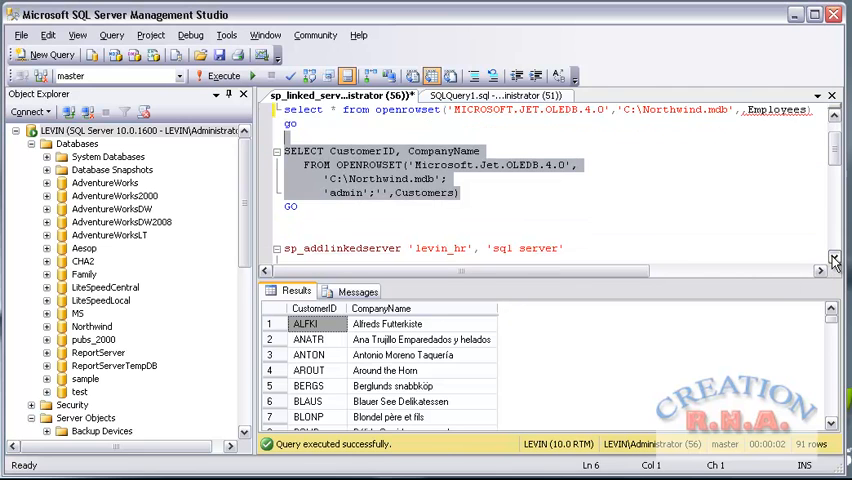
pyautogui.scroll(-3)
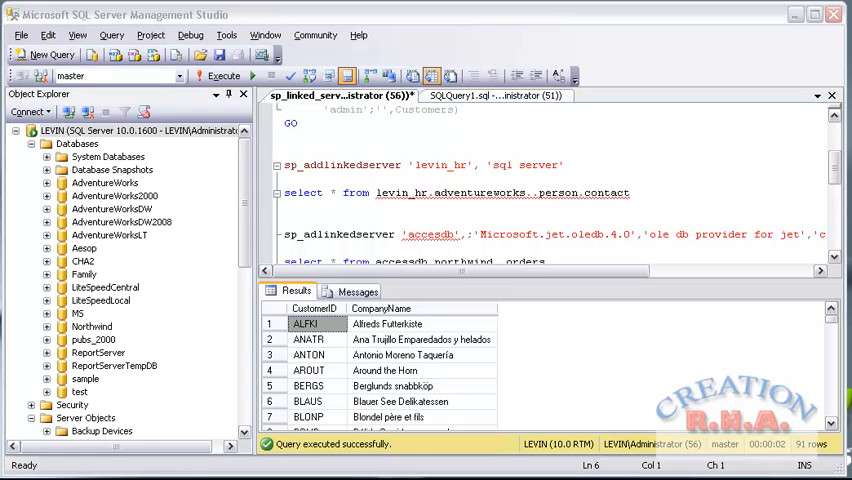
pyautogui.moveTo(398, 182)
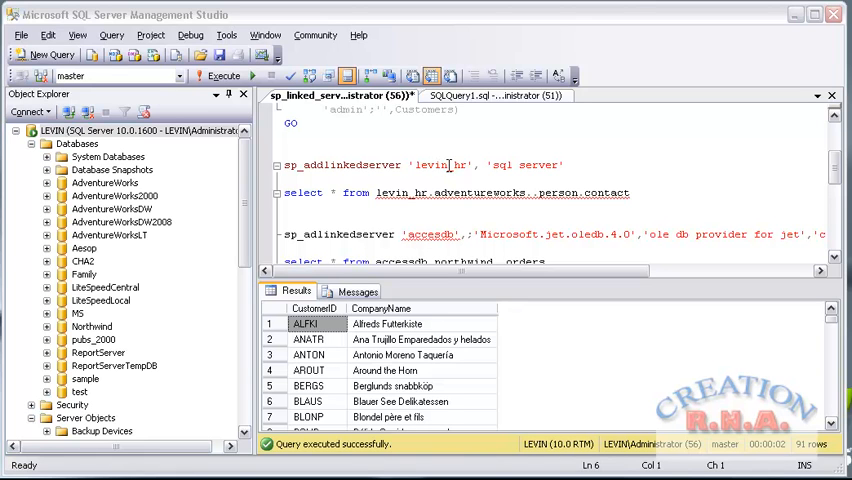
pyautogui.moveTo(283, 170)
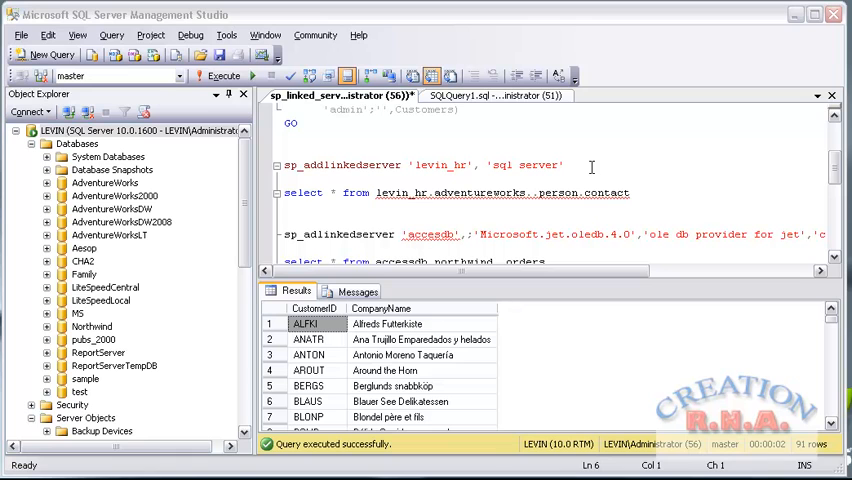
pyautogui.moveTo(306, 201)
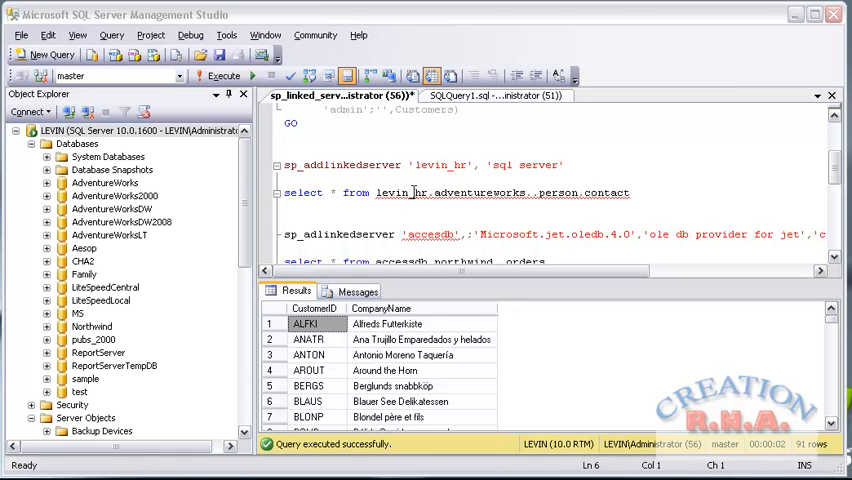
pyautogui.moveTo(595, 193)
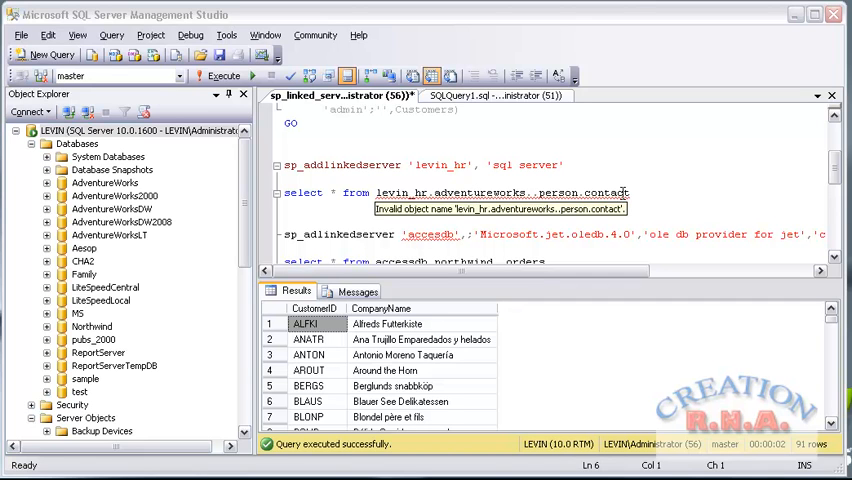
pyautogui.moveTo(473, 306)
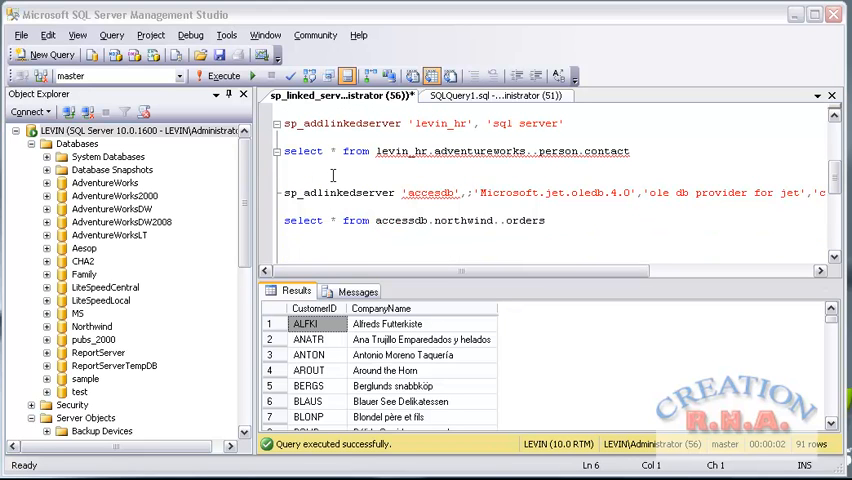
pyautogui.moveTo(515, 197)
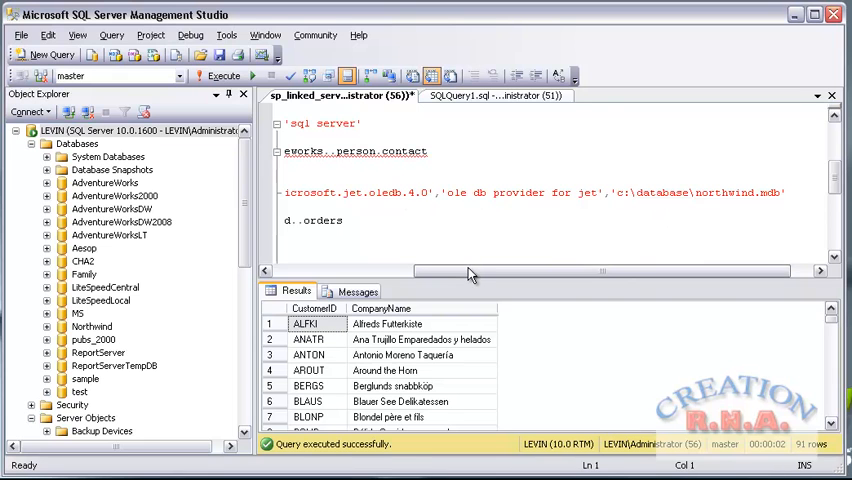
pyautogui.moveTo(223, 258)
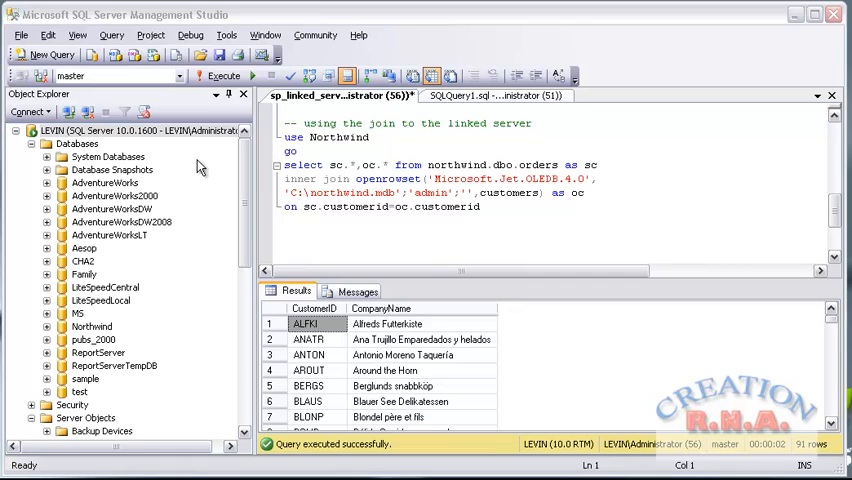
pyautogui.moveTo(140, 172)
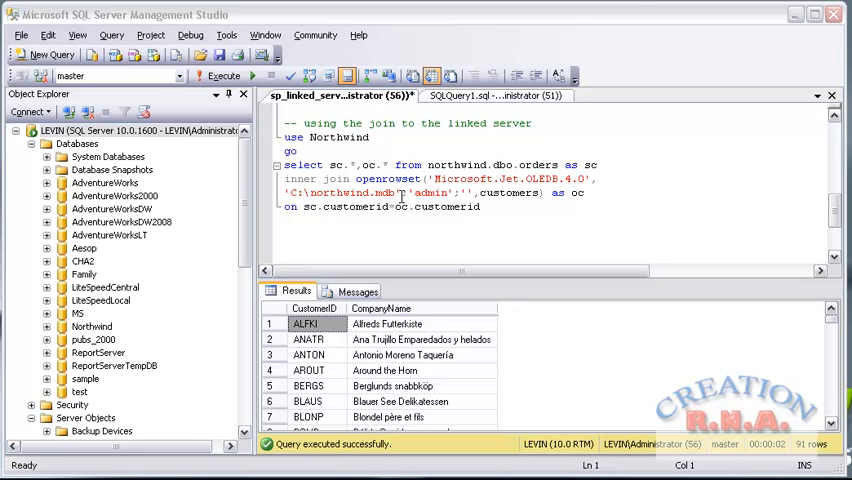
pyautogui.moveTo(478, 207)
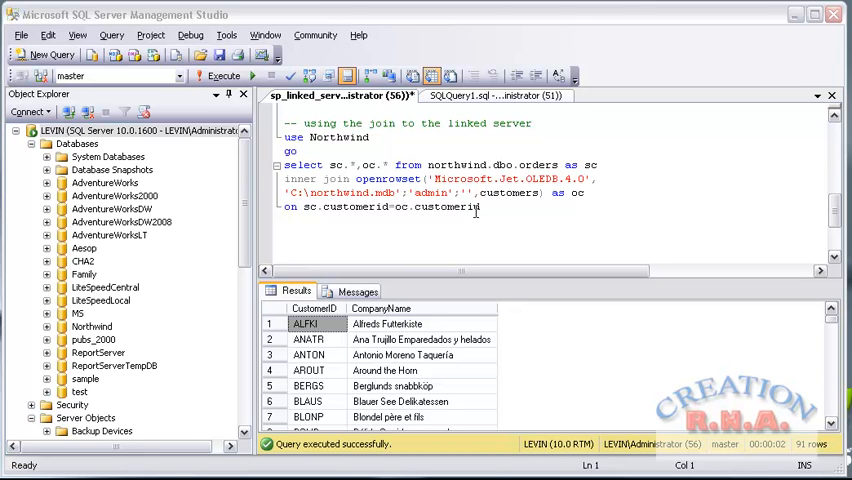
pyautogui.moveTo(485, 178)
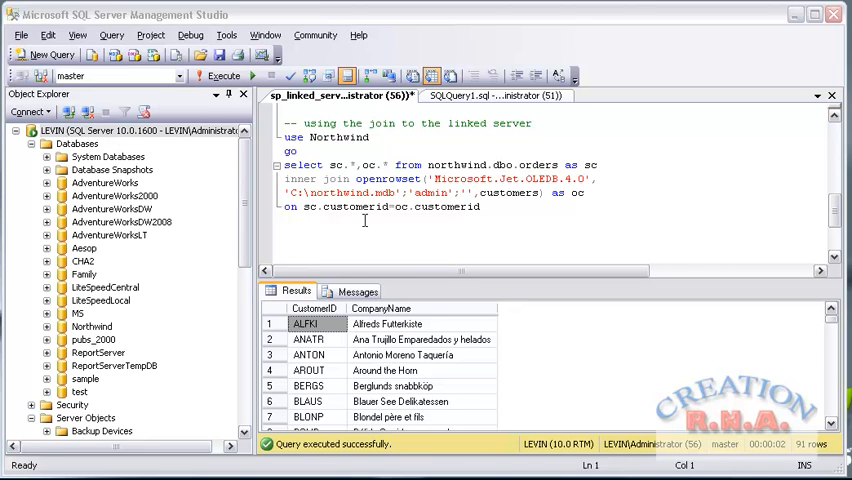
pyautogui.moveTo(490, 206)
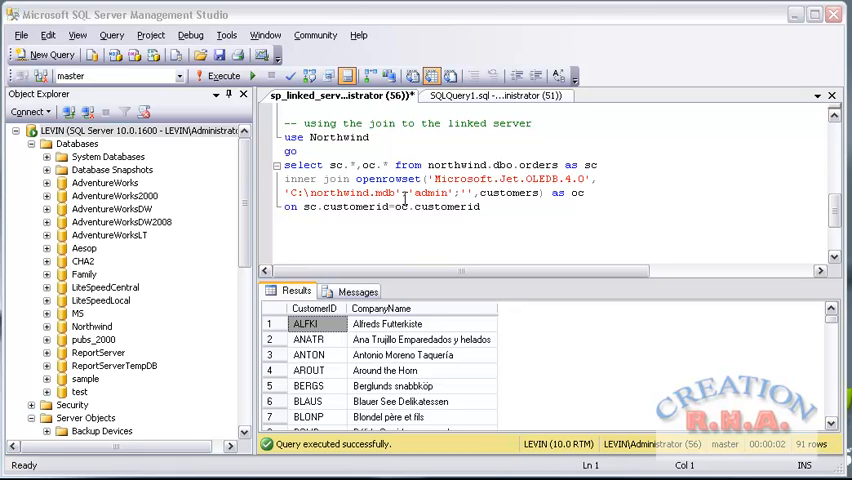
pyautogui.moveTo(457, 164)
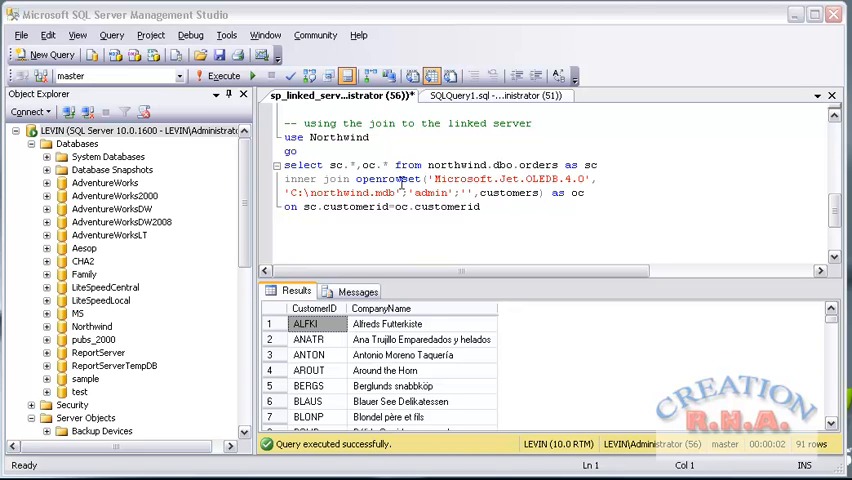
pyautogui.moveTo(444, 221)
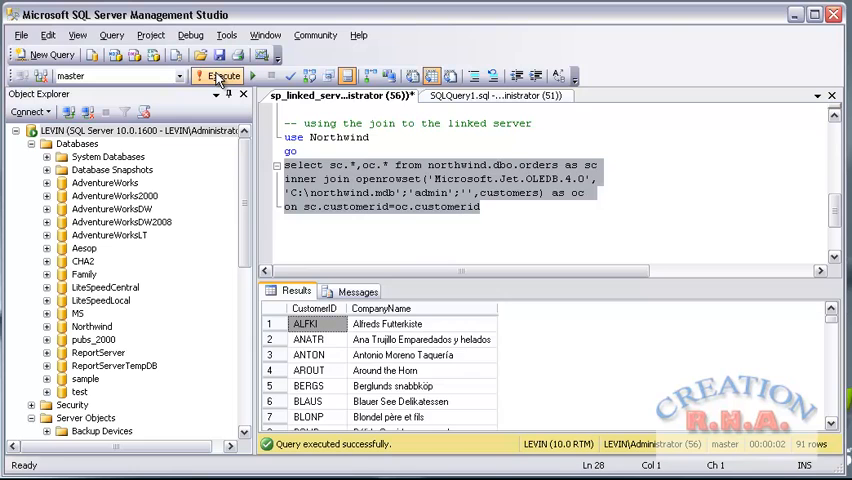
# - Run the orders–Access customers join query, returning 830 order rows with their customer data
pyautogui.click(218, 75)
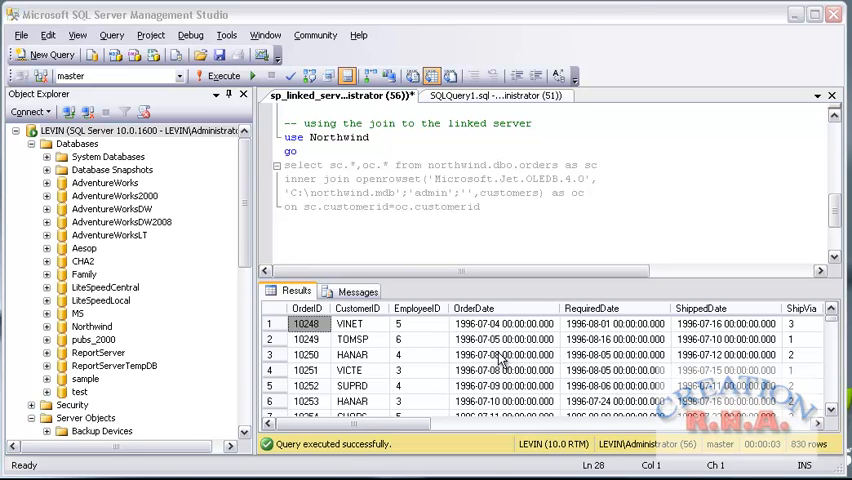
pyautogui.moveTo(743, 362)
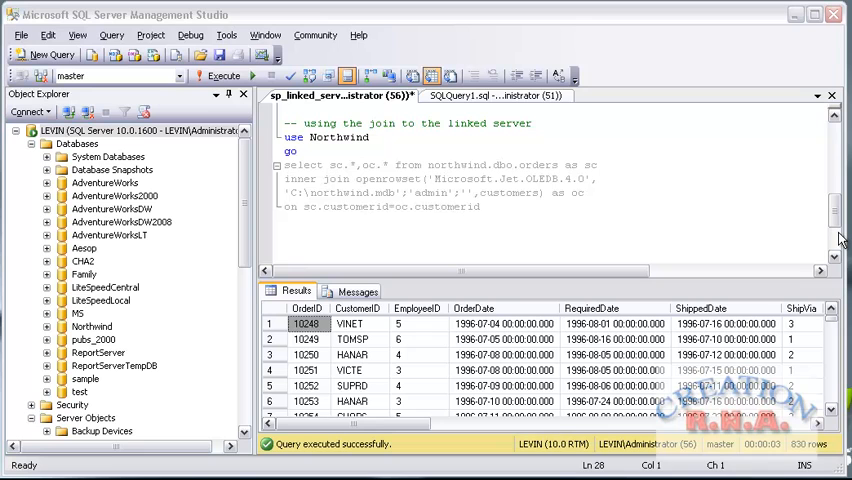
pyautogui.moveTo(813, 228)
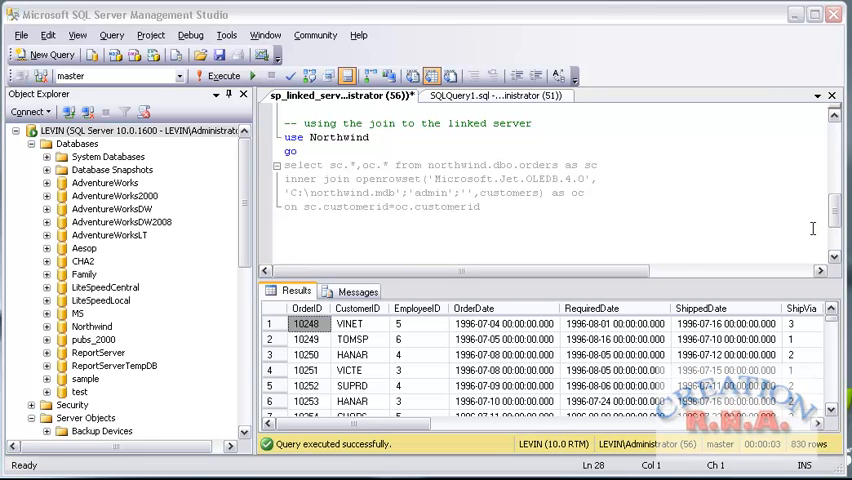